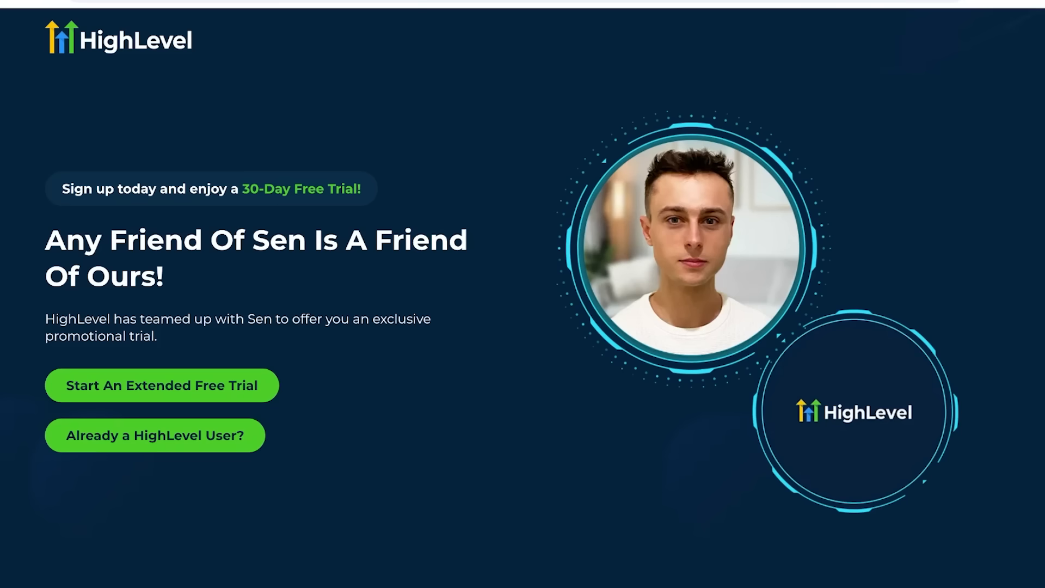
Scroll down through the HighLevel extended free-trial promo page before the Agency Dashboard loads
scroll(down, 3)
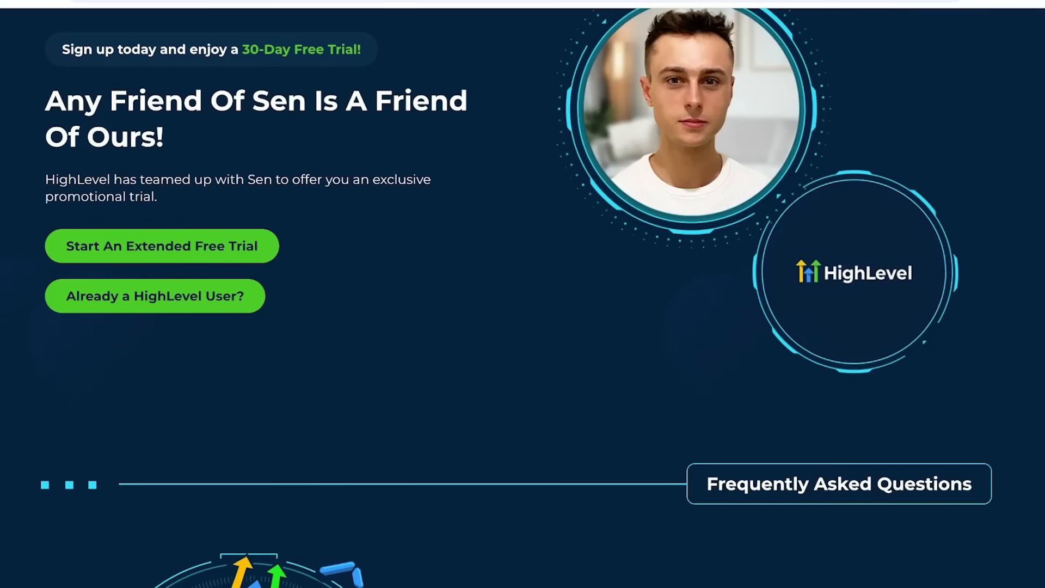
scroll(down, 3)
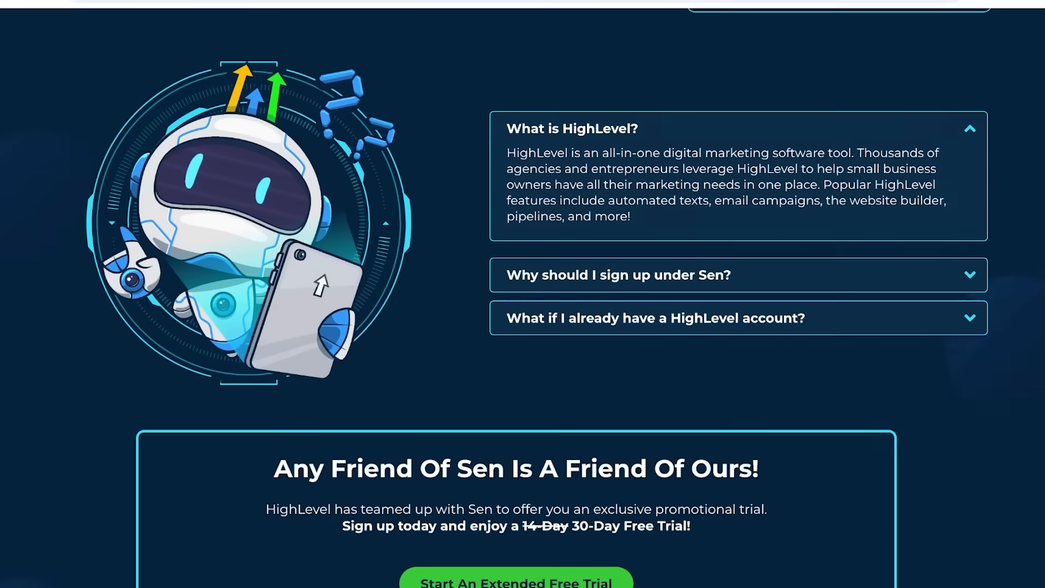
scroll(down, 3)
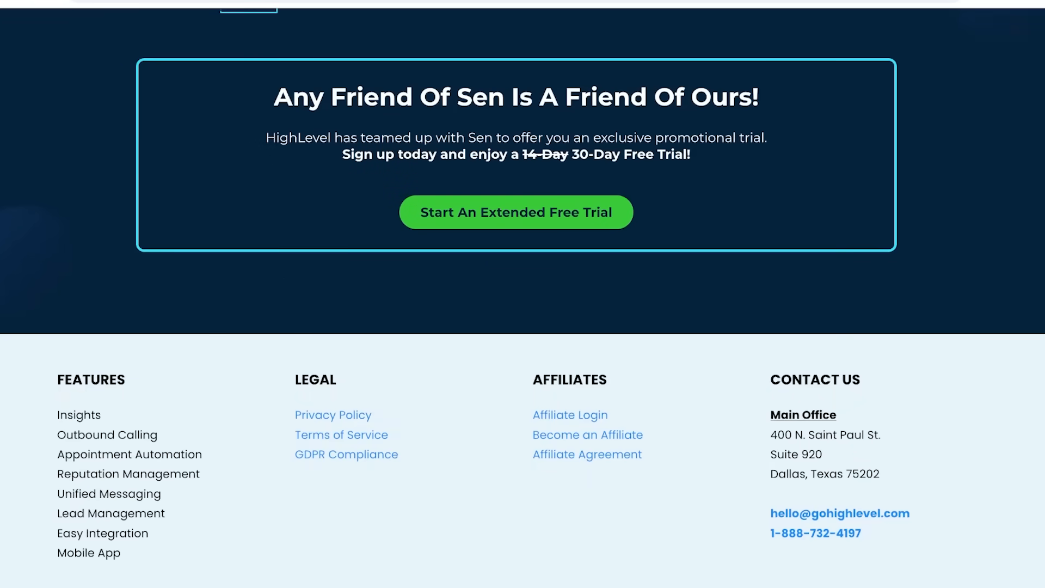
scroll(down, 3)
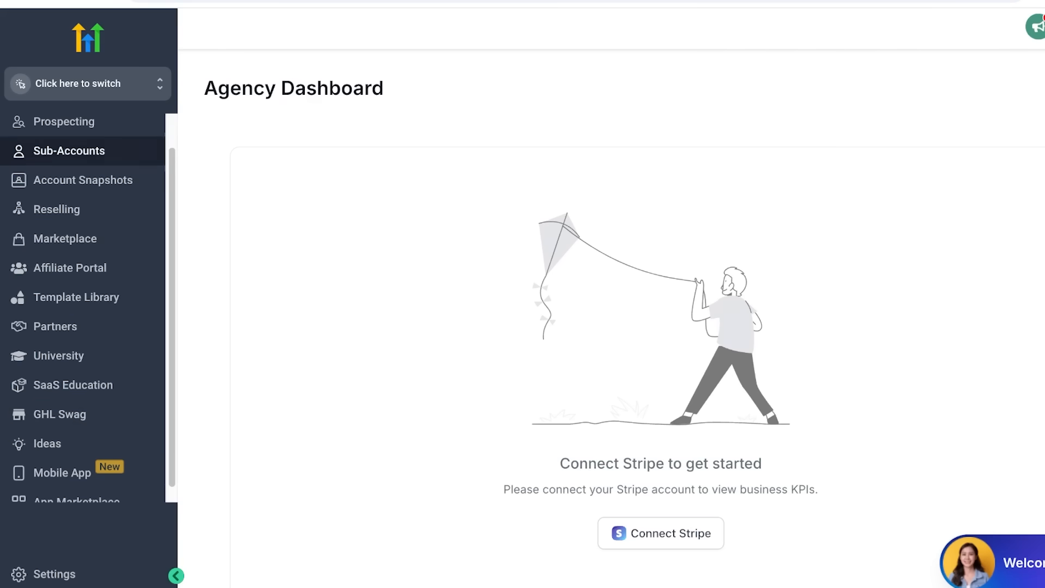
Switch into the Accoutre Clothing sub-account and view its Launchpad of integrations to connect
click(80, 84)
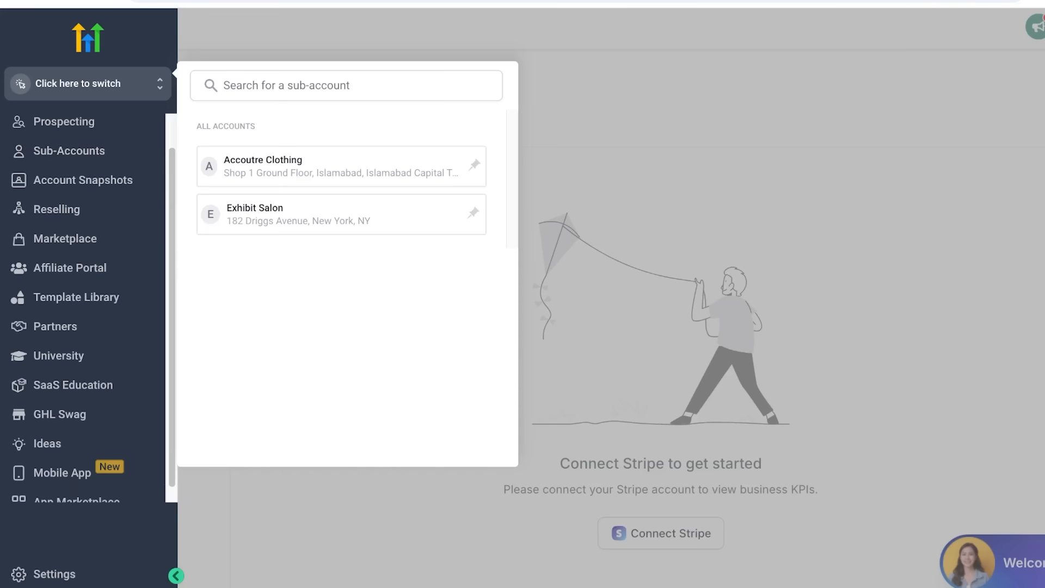
click(346, 84)
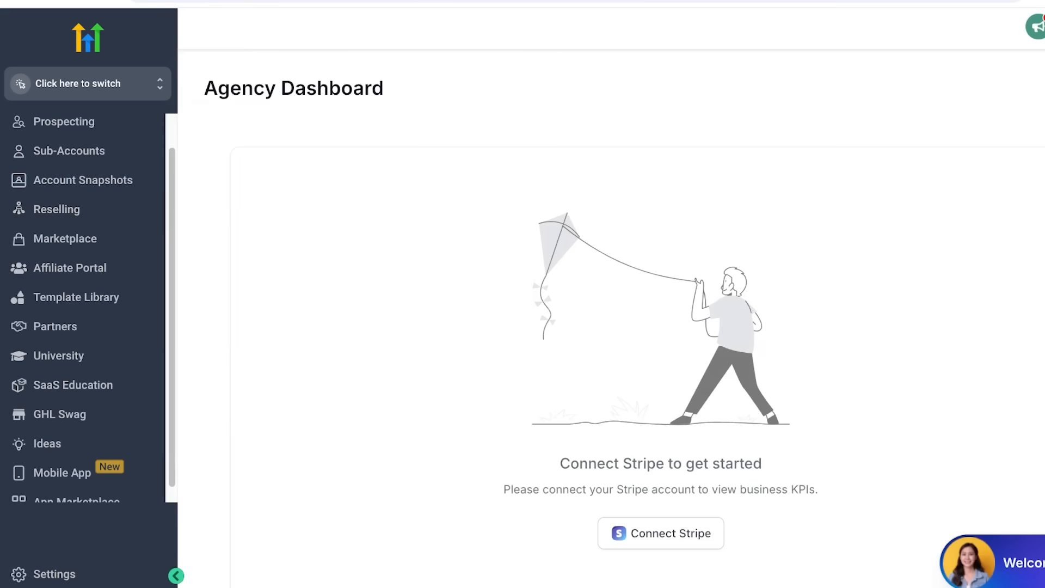
click(79, 84)
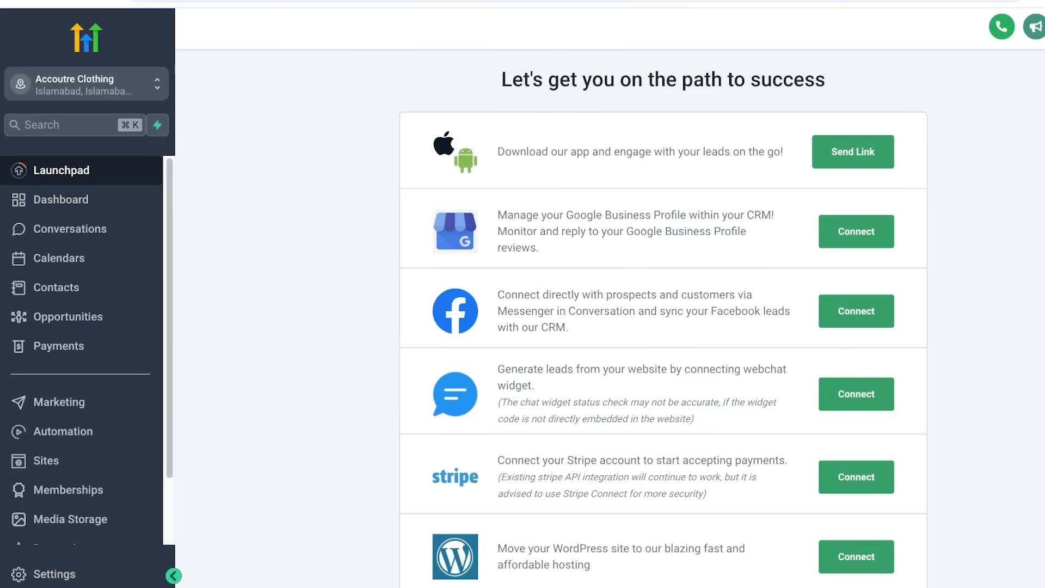
click(59, 258)
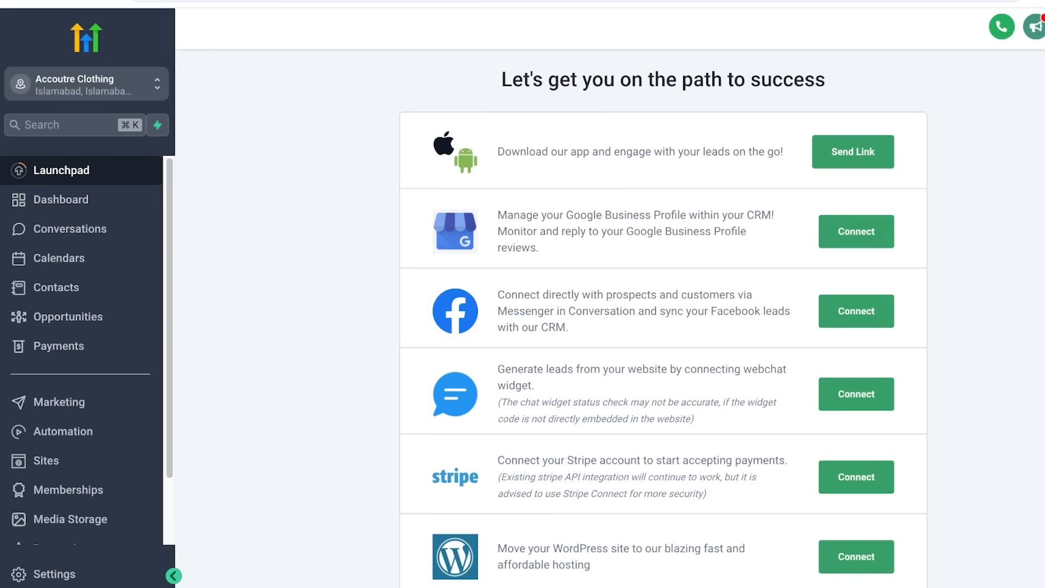
scroll(down, 3)
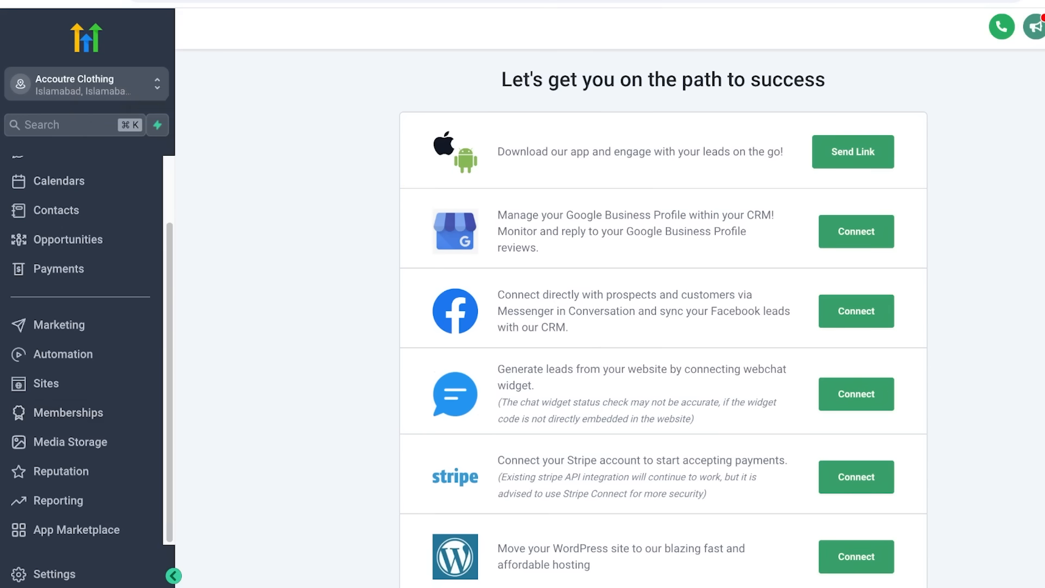
Return from the sub-account to the agency view via Switch to Agency View
click(85, 84)
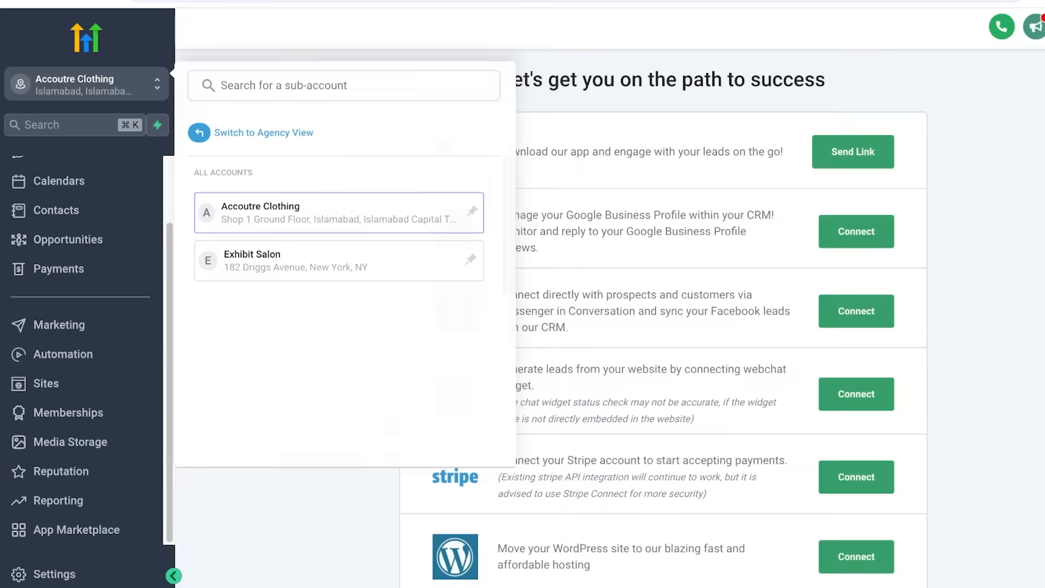
click(264, 132)
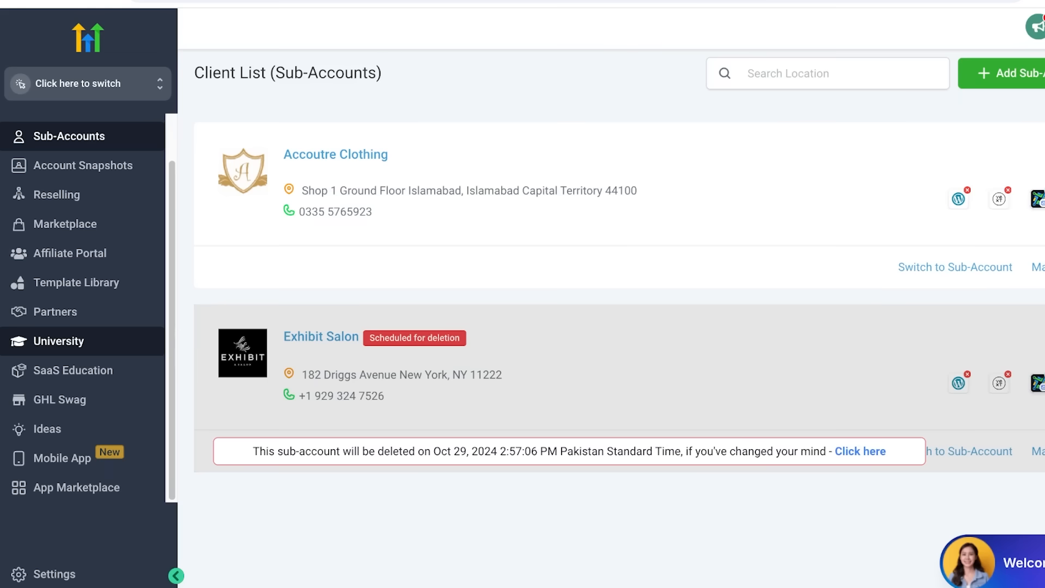
click(78, 83)
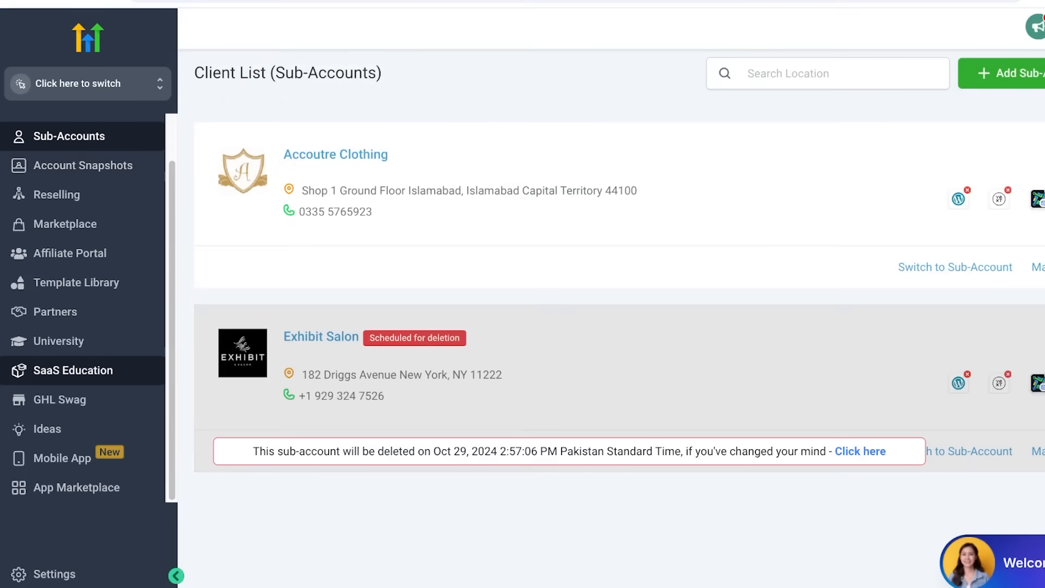
Browse the Template Library and dismiss its Upgrade prompt with Not Now
click(71, 370)
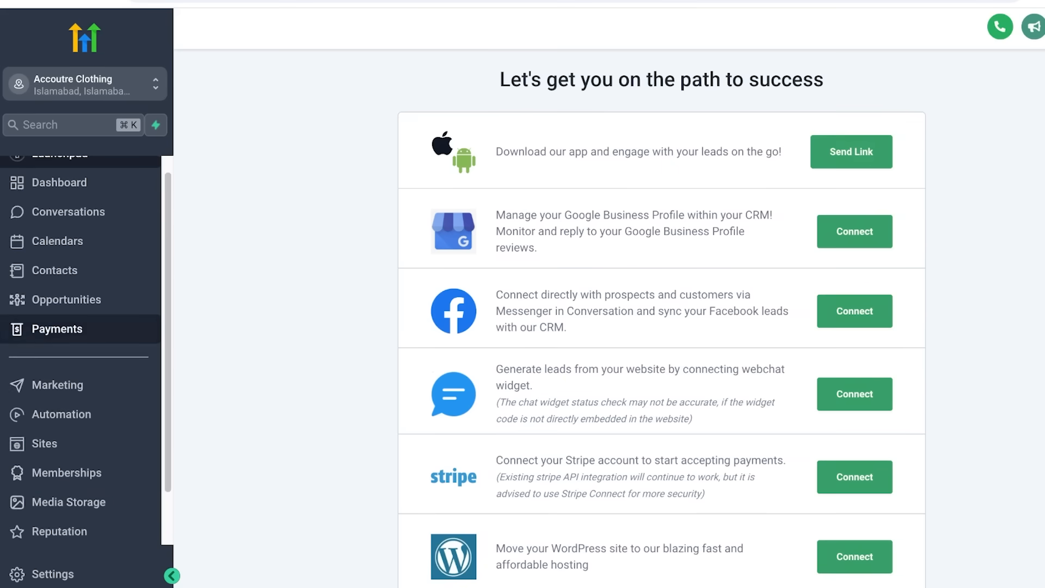
scroll(down, 3)
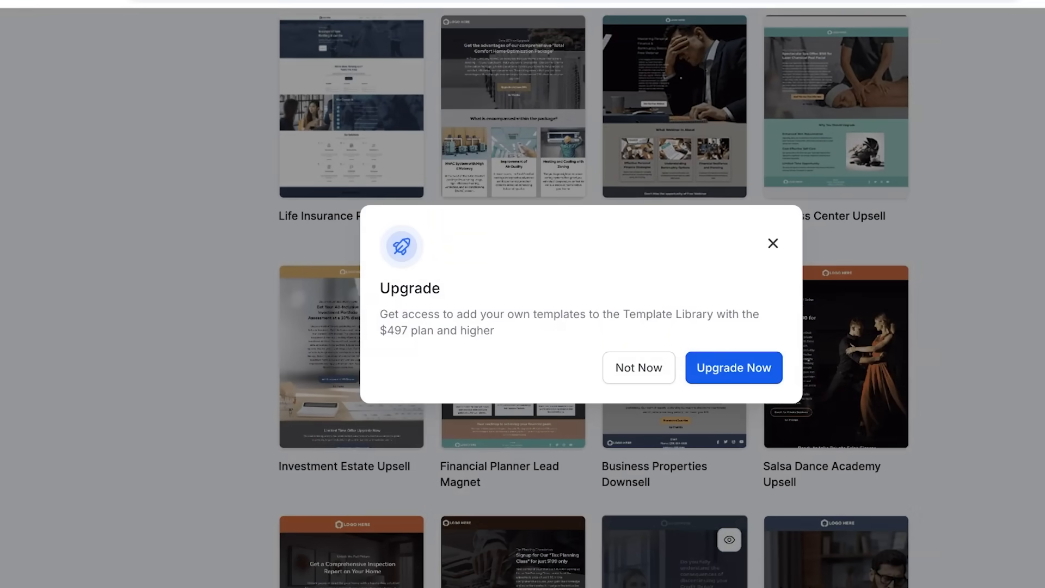
click(637, 367)
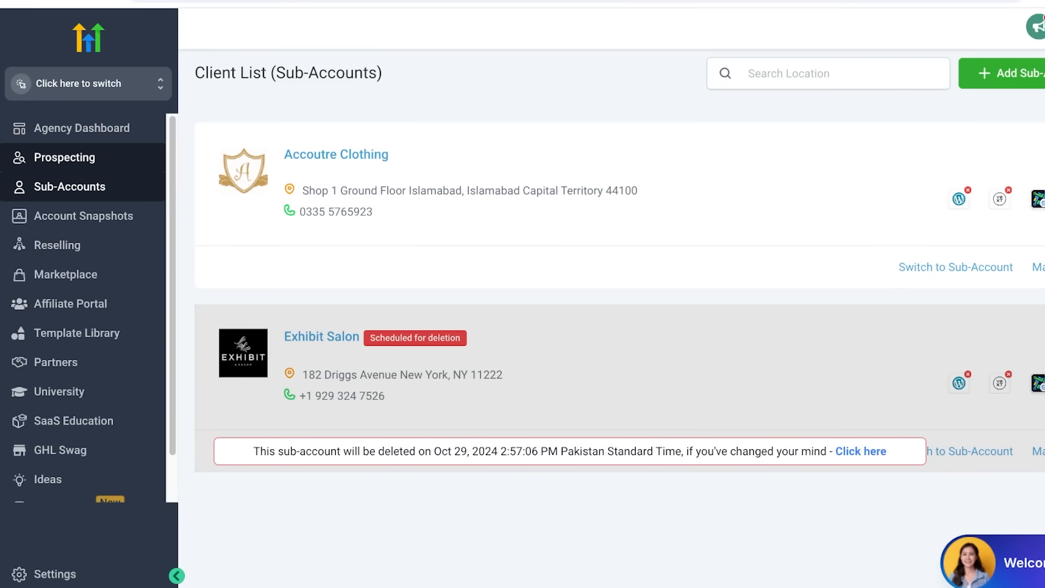
Visit the Agency Dashboard, Prospect Accounts listing Accoutre Clothing as Closed Won, then Settings
click(82, 127)
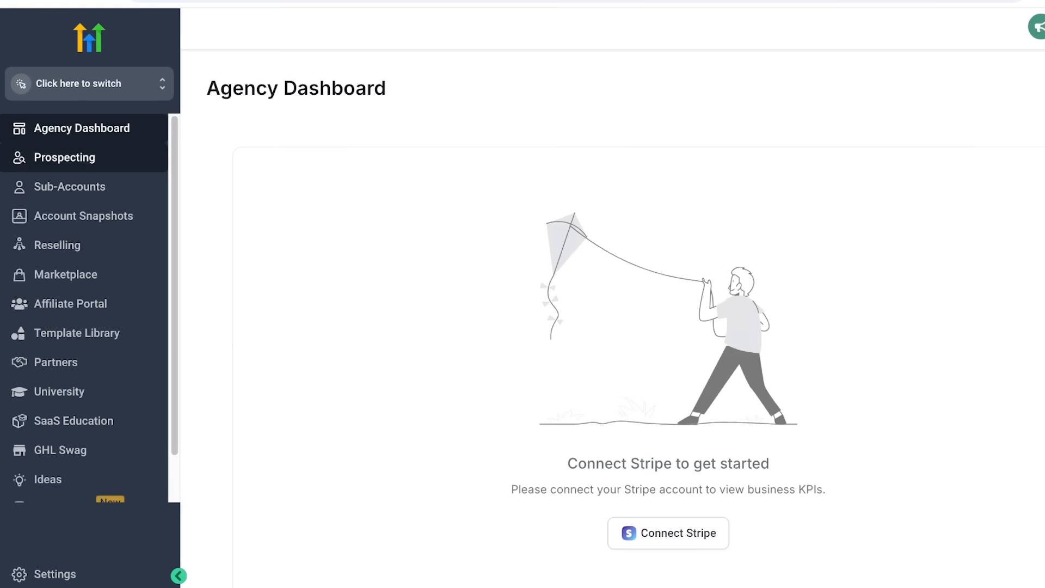
click(70, 186)
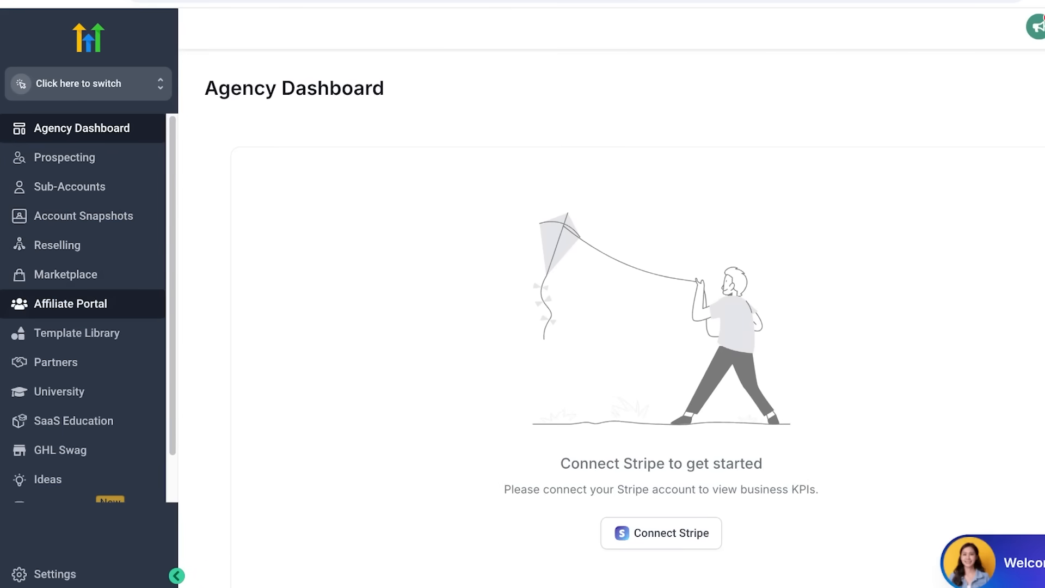
click(76, 333)
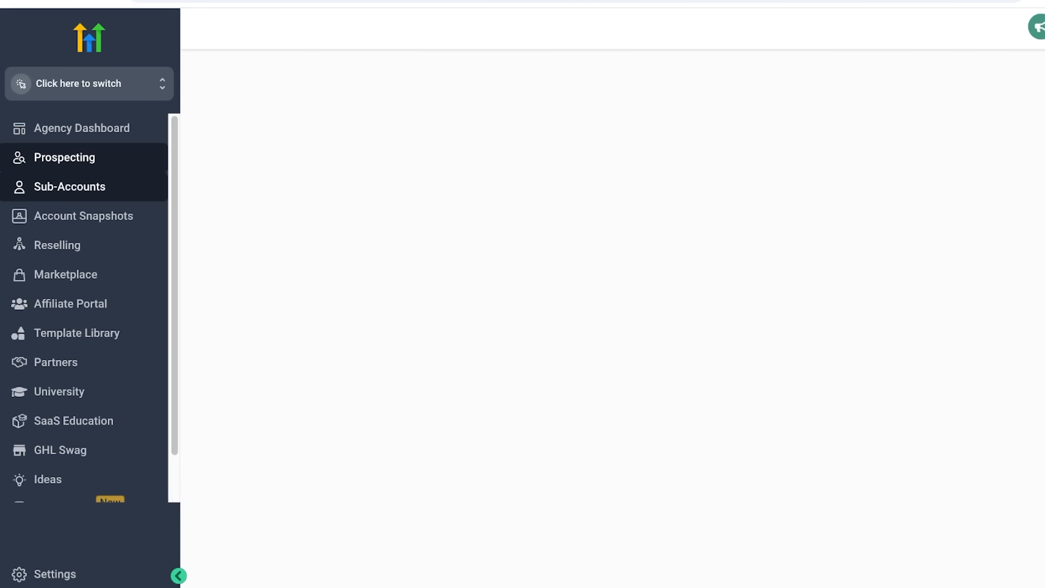
click(72, 219)
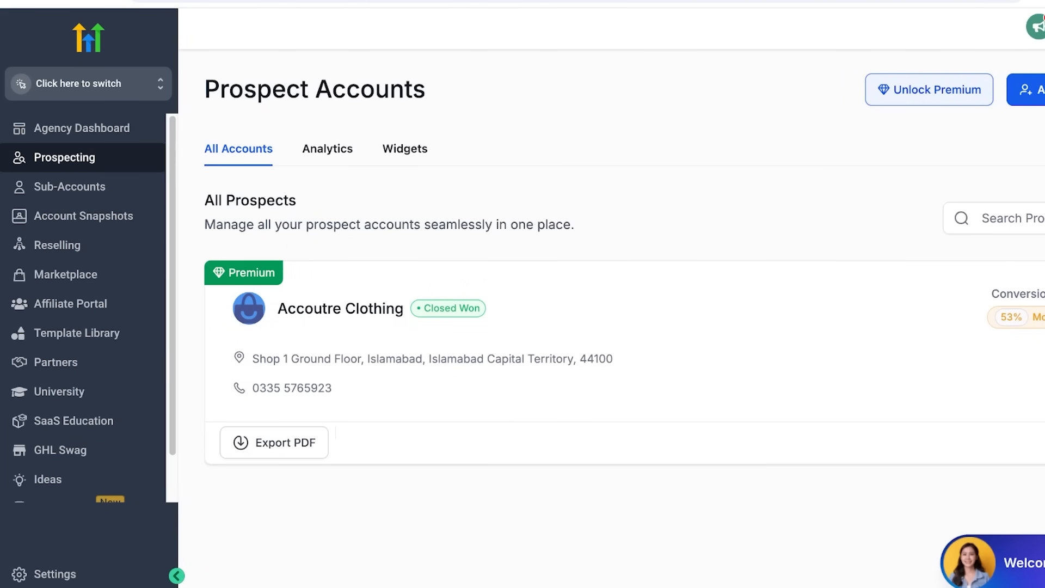
click(176, 575)
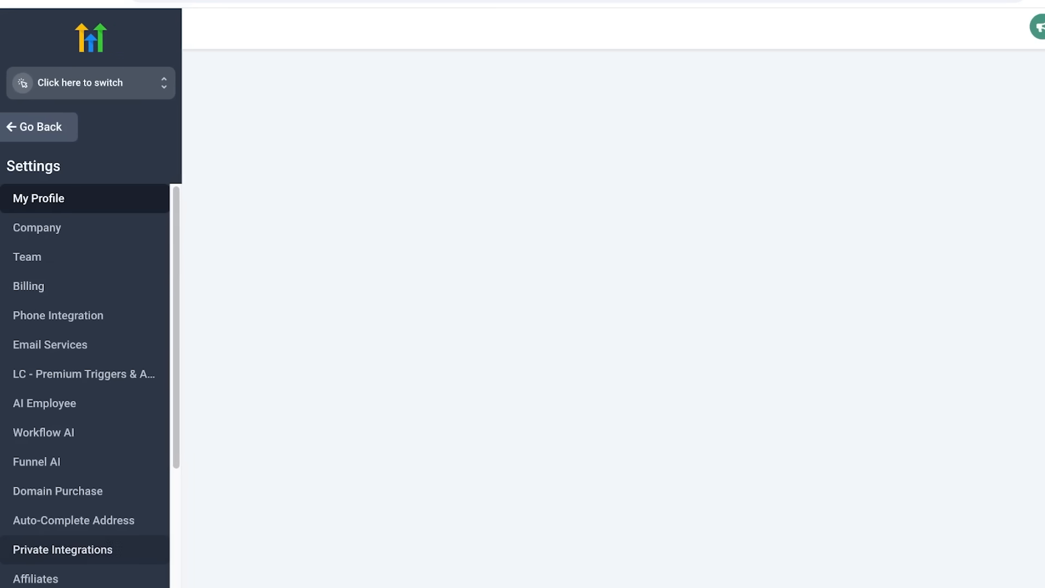
View the Billing Dashboard's Freelancer Account trial at $297/month and its reselling add-ons
click(29, 287)
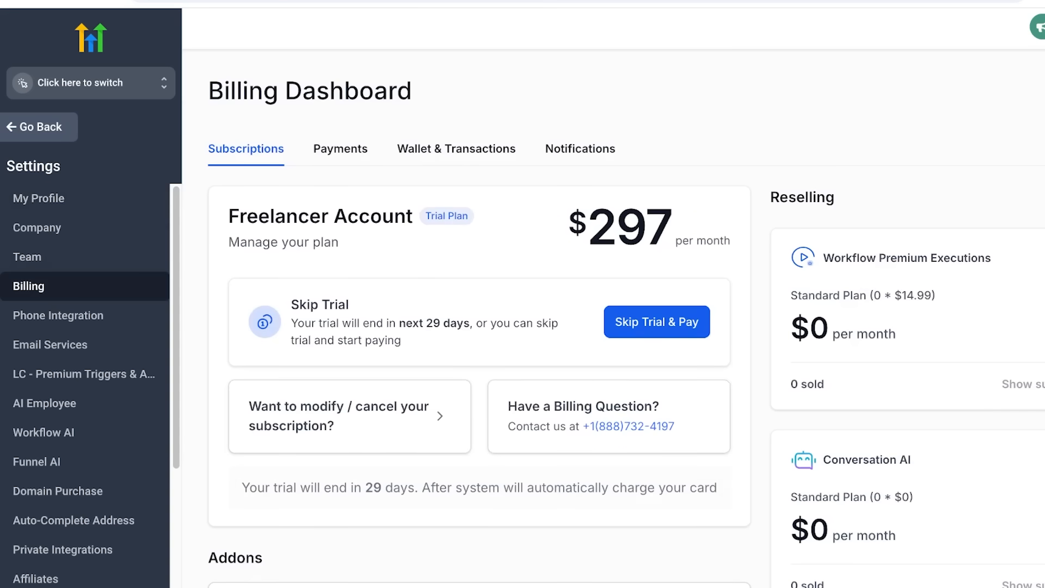
scroll(down, 3)
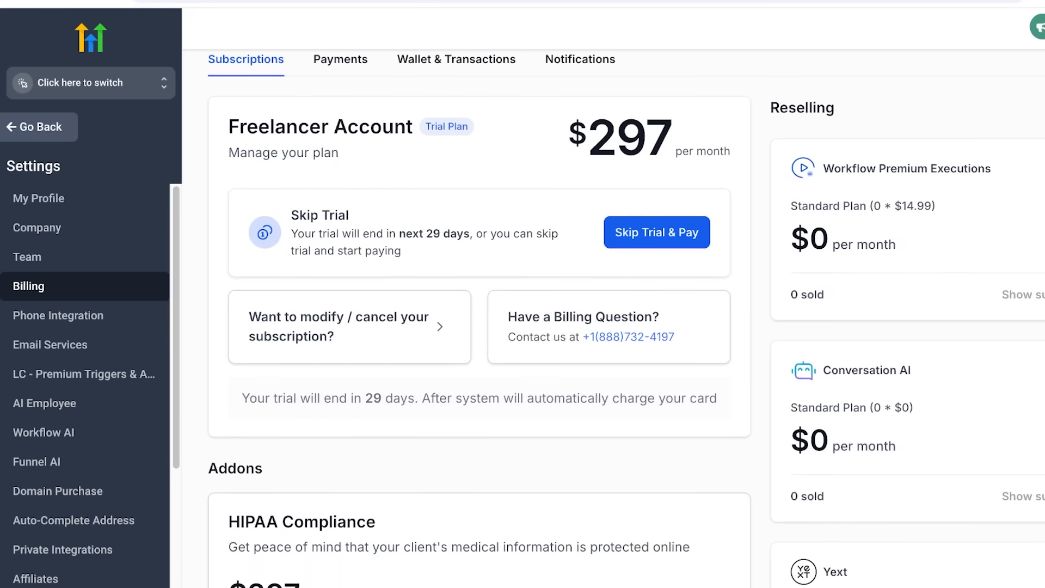
scroll(down, 3)
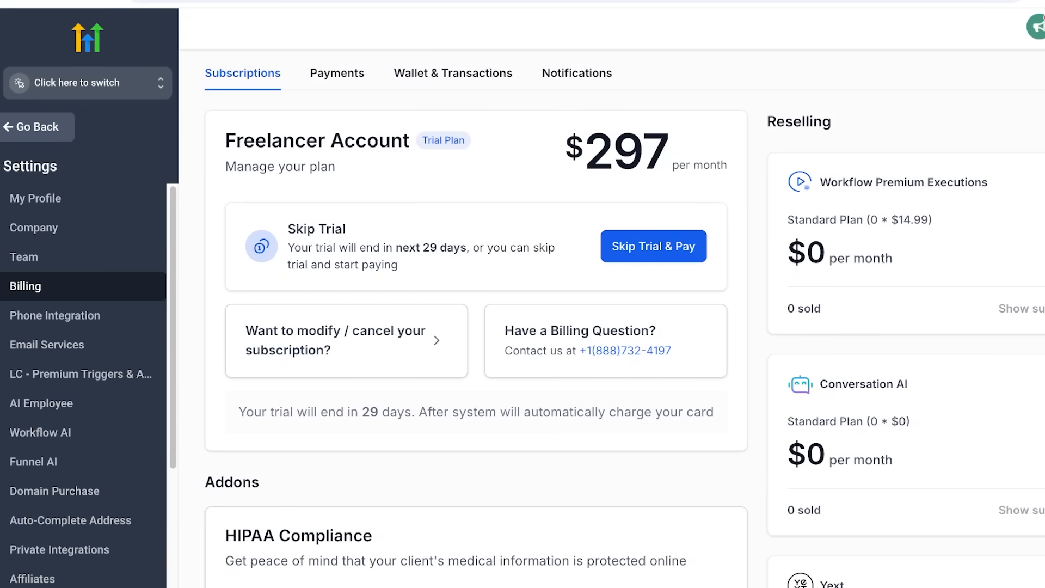
Switch into Accoutre Clothing and browse its first sidebar sections
click(81, 82)
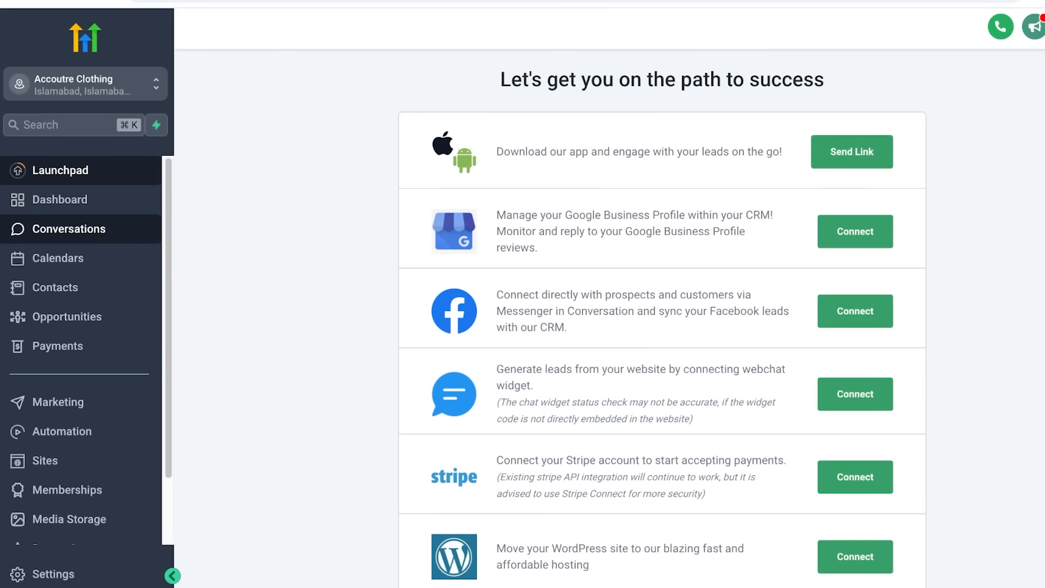
click(55, 286)
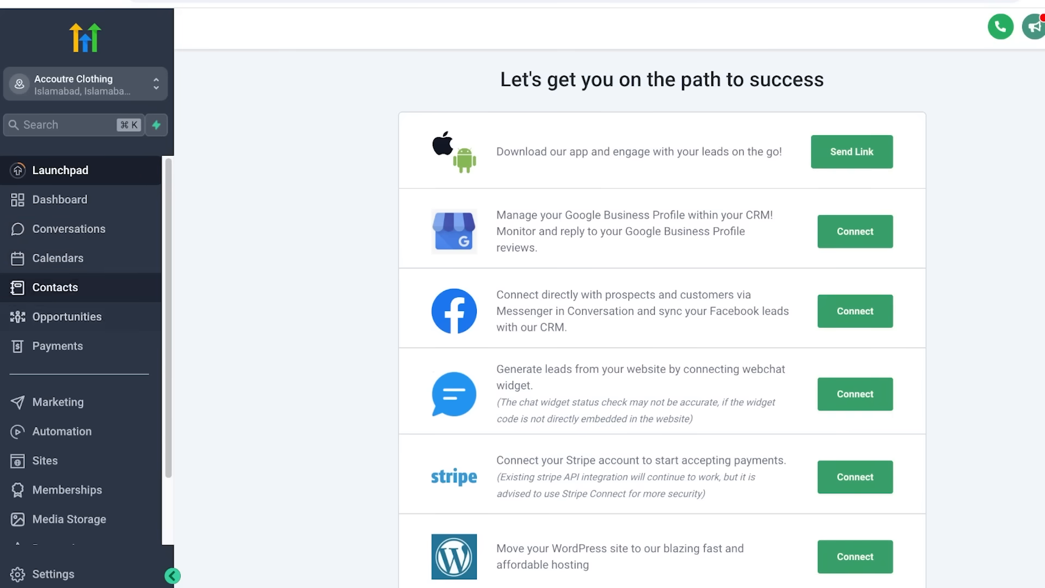
click(65, 317)
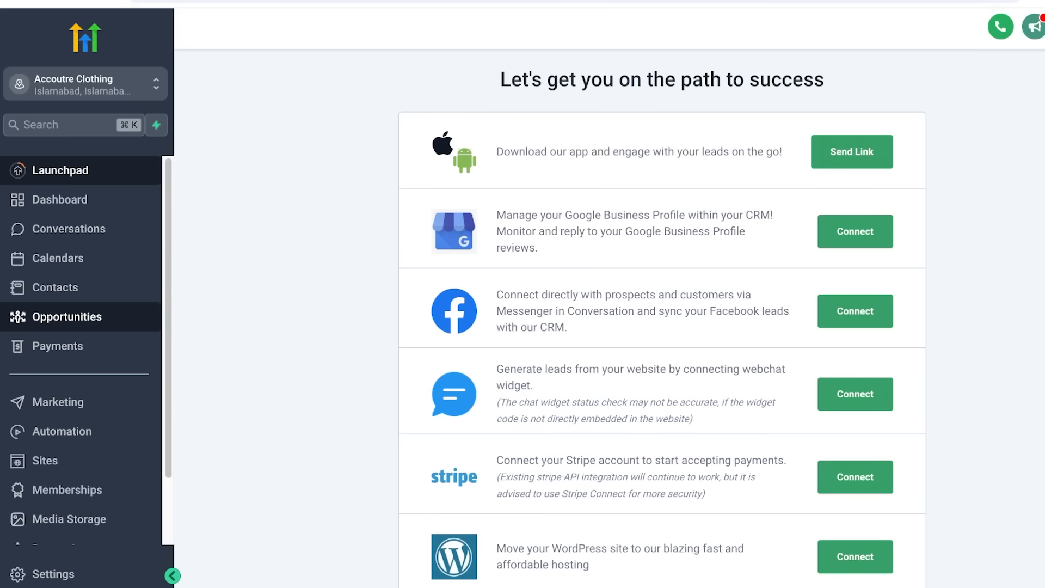
click(56, 345)
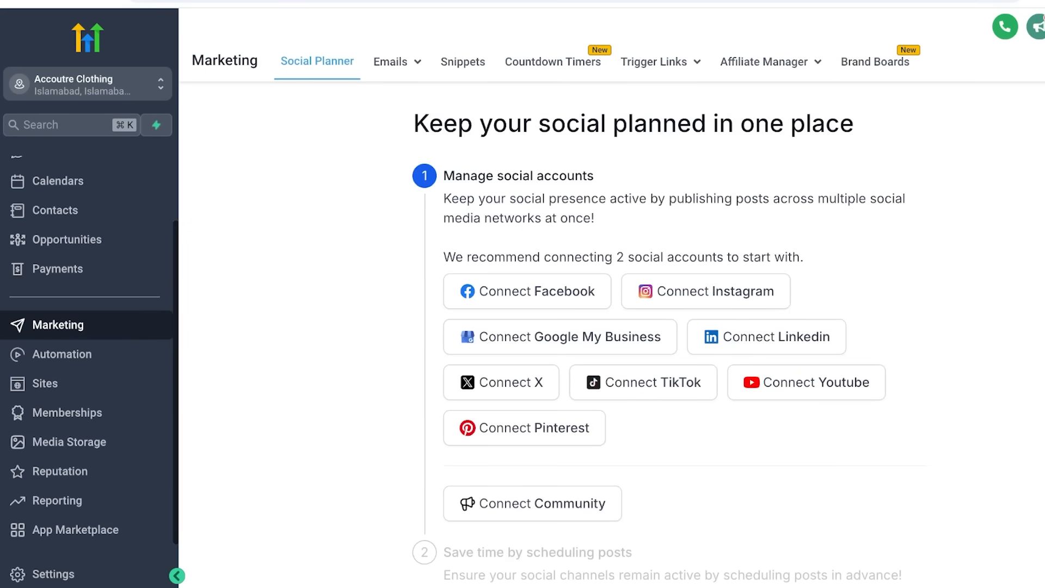
scroll(down, 3)
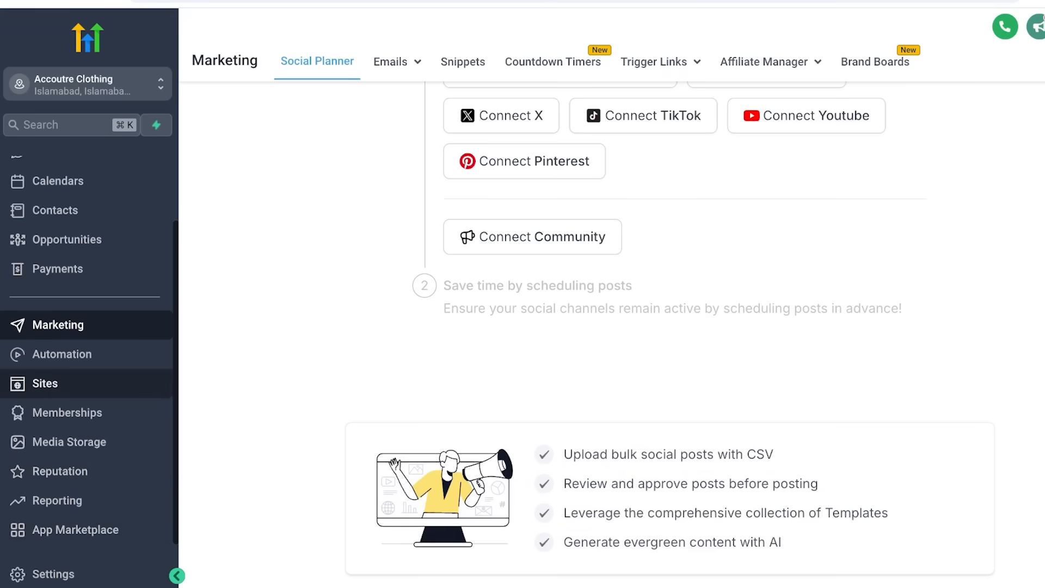
Look through Sites, Memberships and land on the Reputation overview with zero invites, reviews and ratings
click(44, 383)
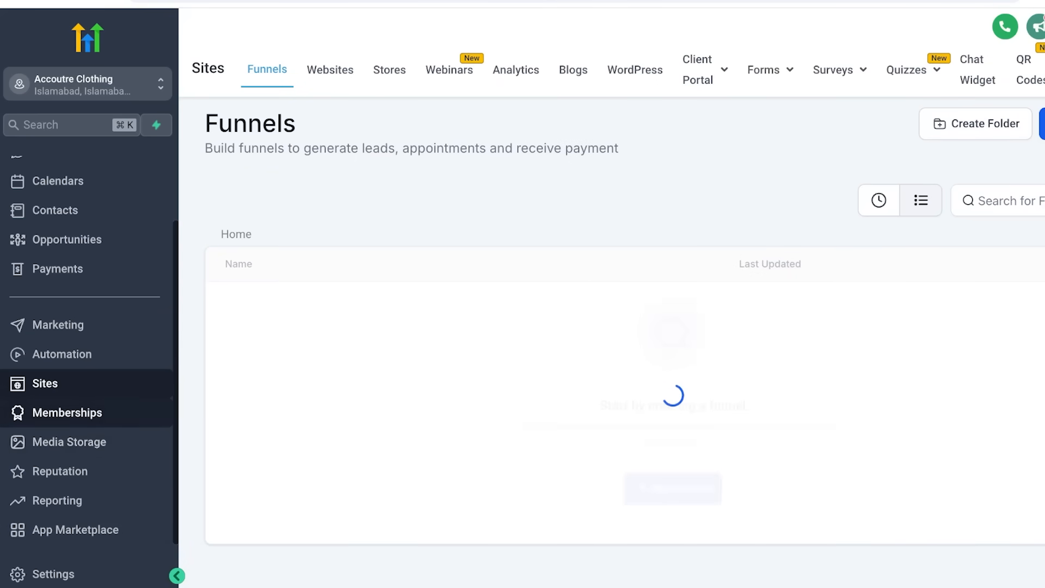
click(66, 412)
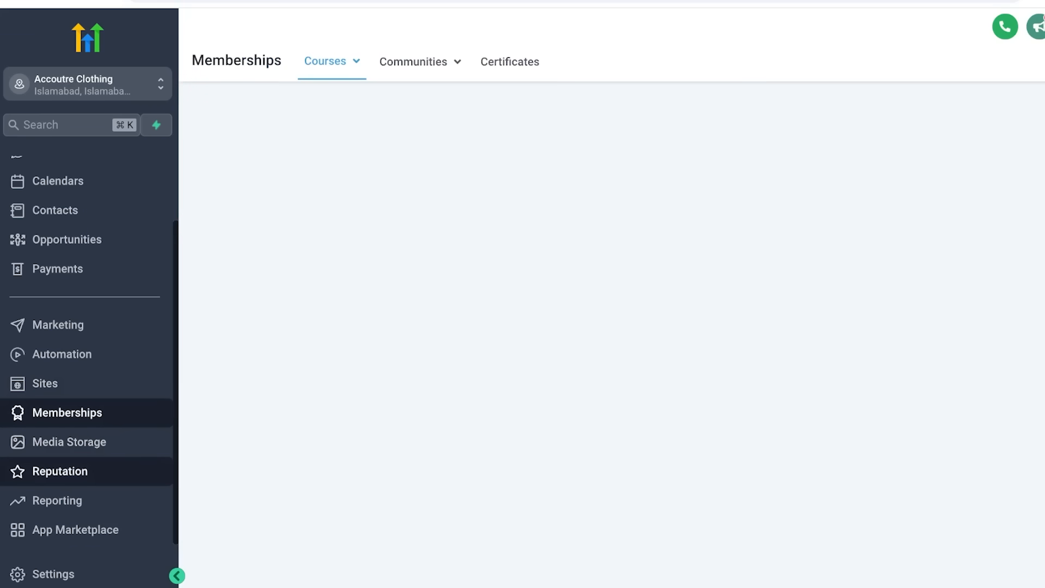
click(59, 472)
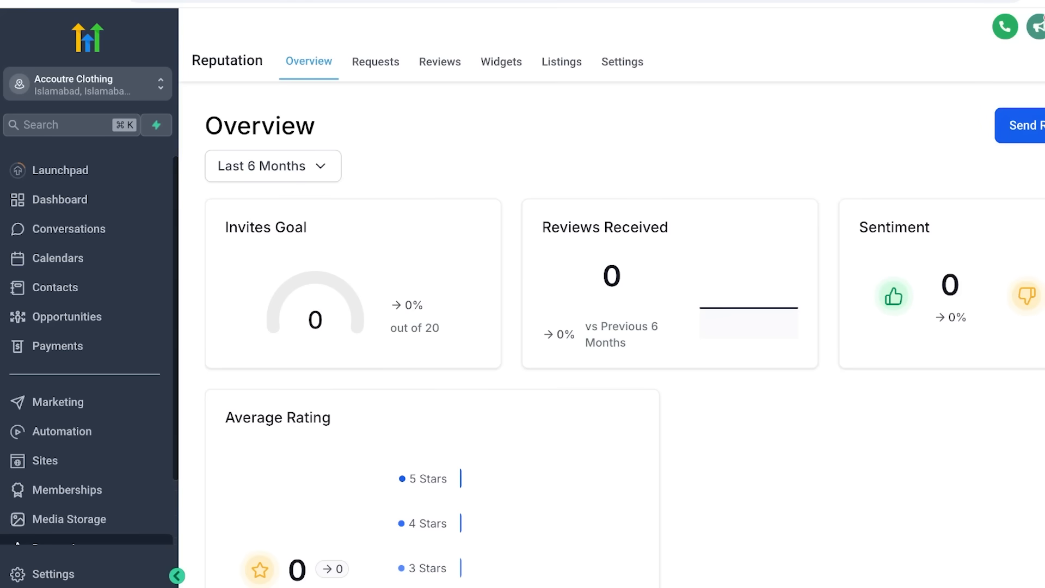
Switch back to agency view and return to the Sub-Accounts client list showing Exhibit Salon flagged for deletion
click(87, 84)
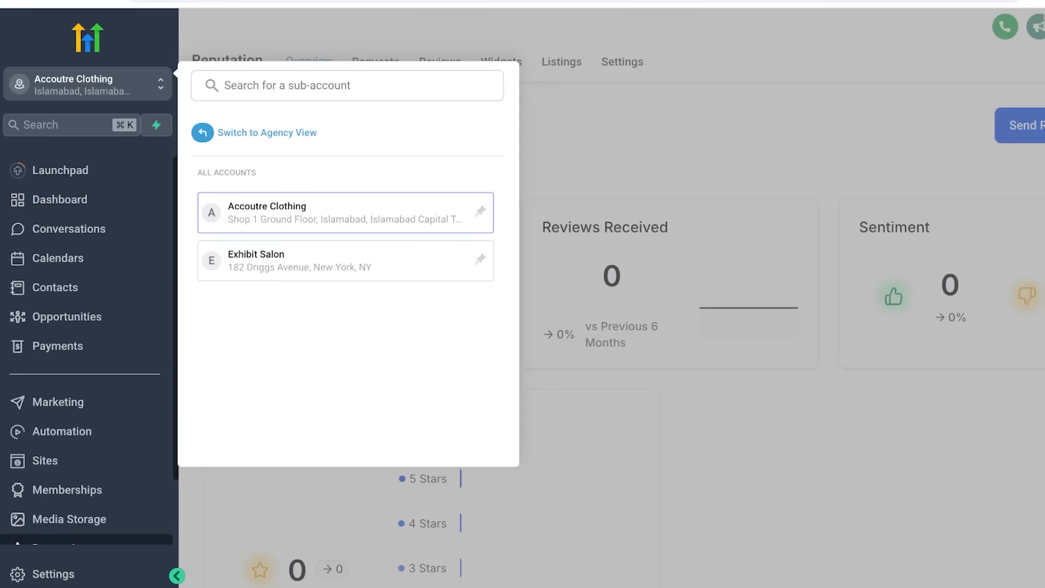
click(266, 132)
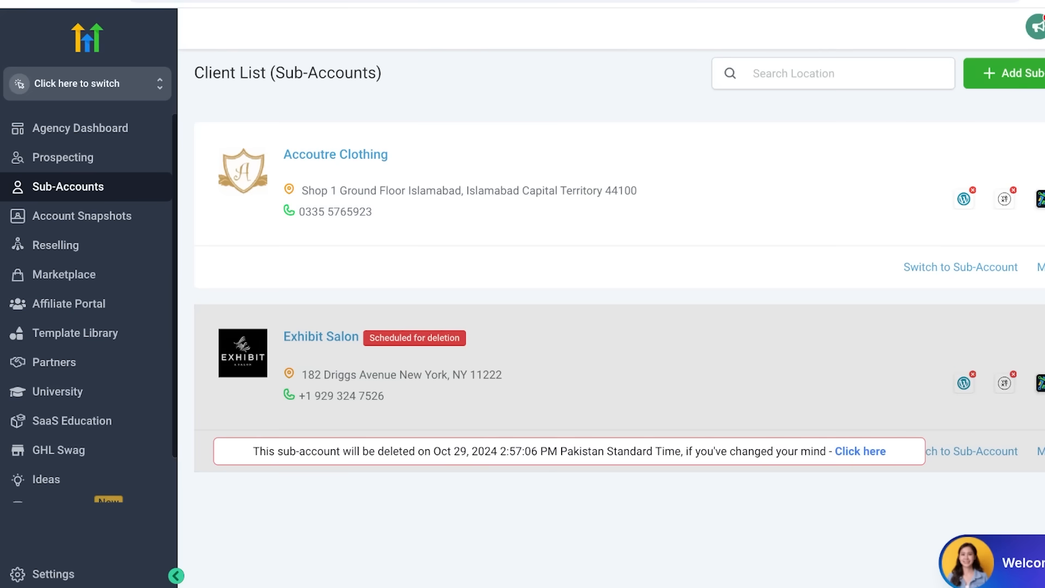
mouse_move(64, 157)
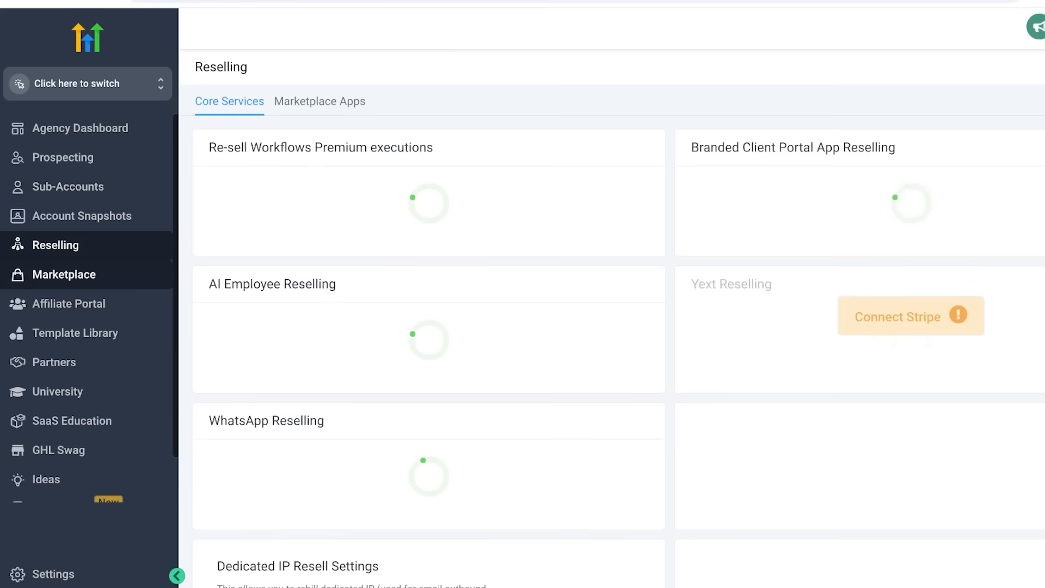
click(67, 186)
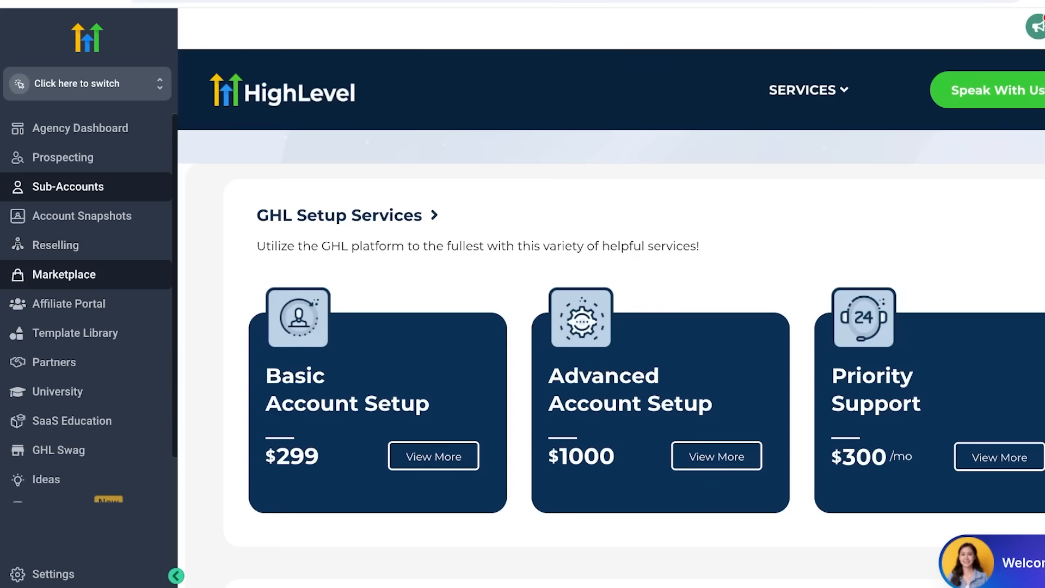
click(67, 186)
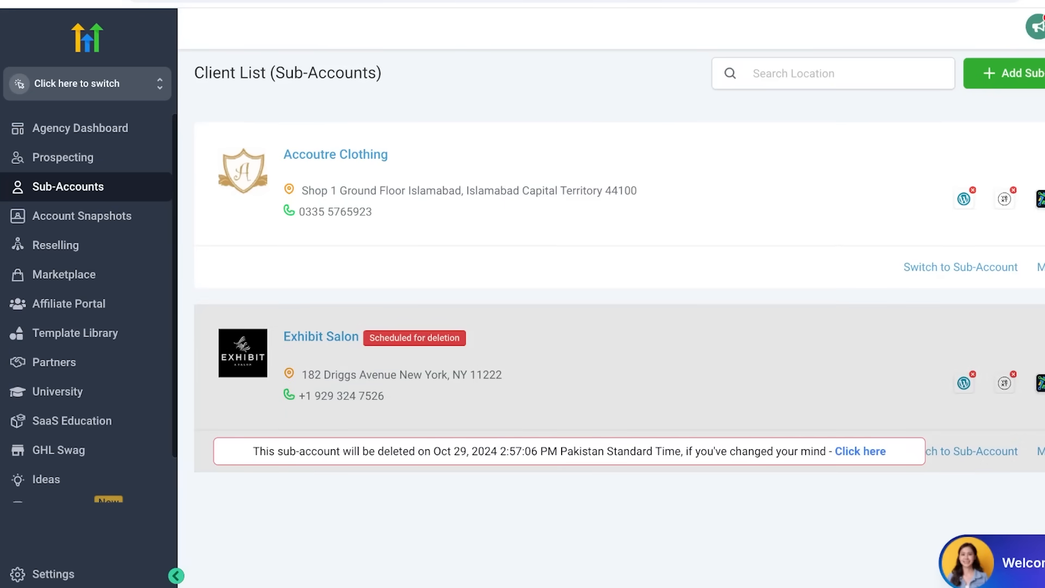
Show the Prospect Accounts list with Accoutre Clothing as a Closed Won premium prospect
click(63, 157)
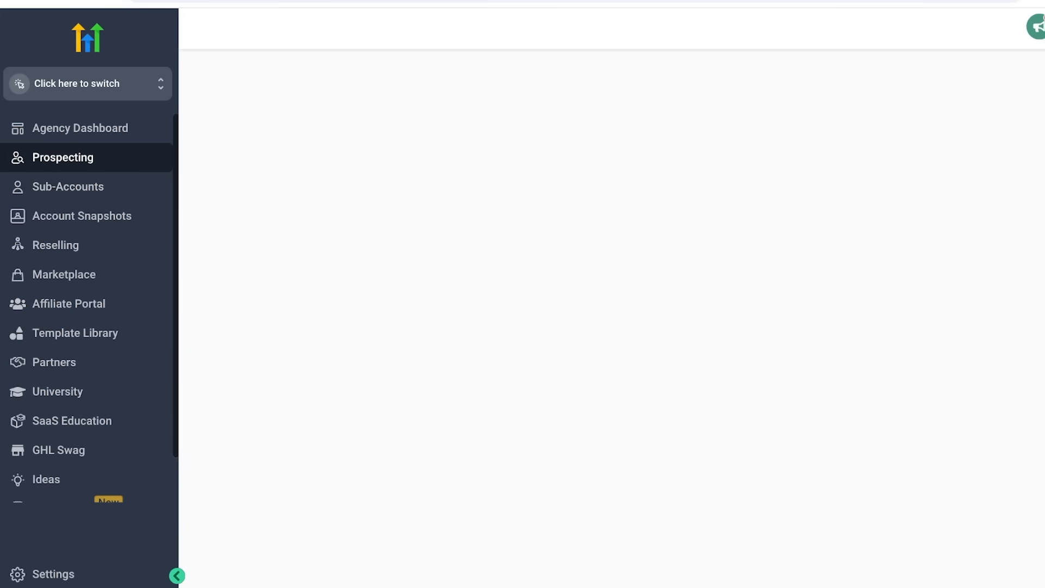
click(63, 157)
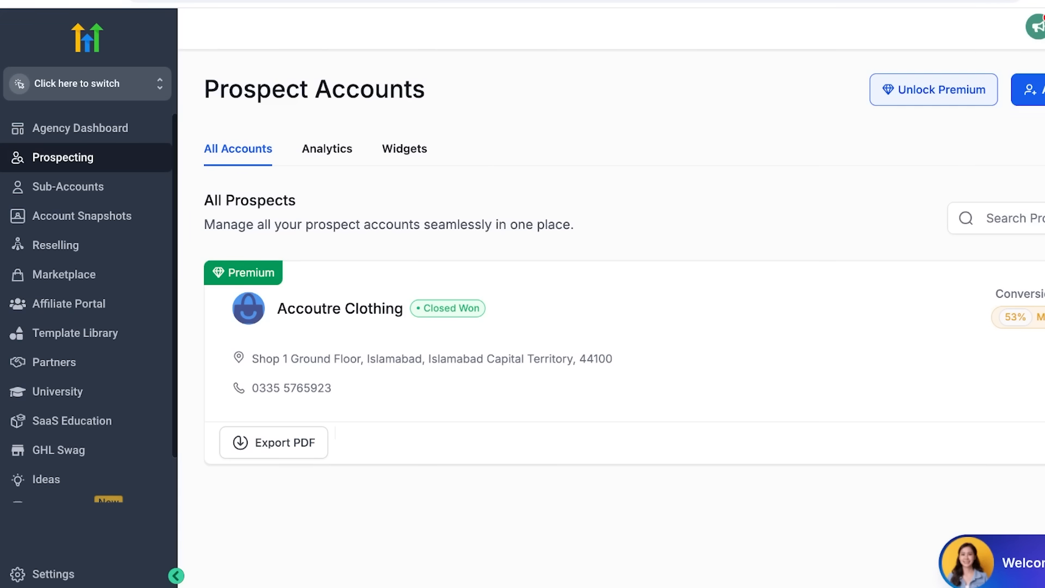
scroll(down, 3)
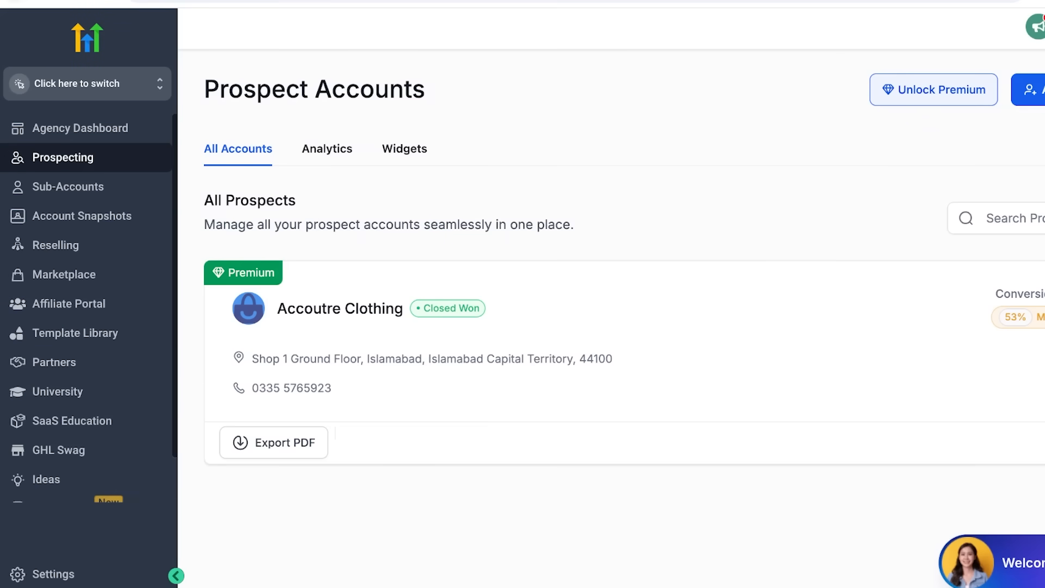
View Accoutre Clothing's opportunity Pipelines, then head to the Marketplace catalogue of 424 apps
click(79, 84)
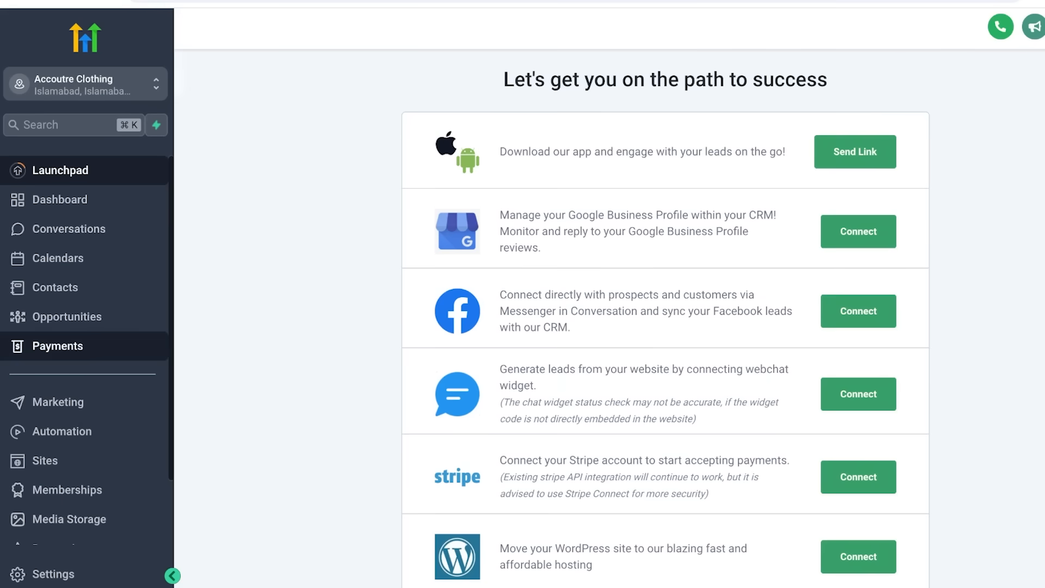
click(67, 315)
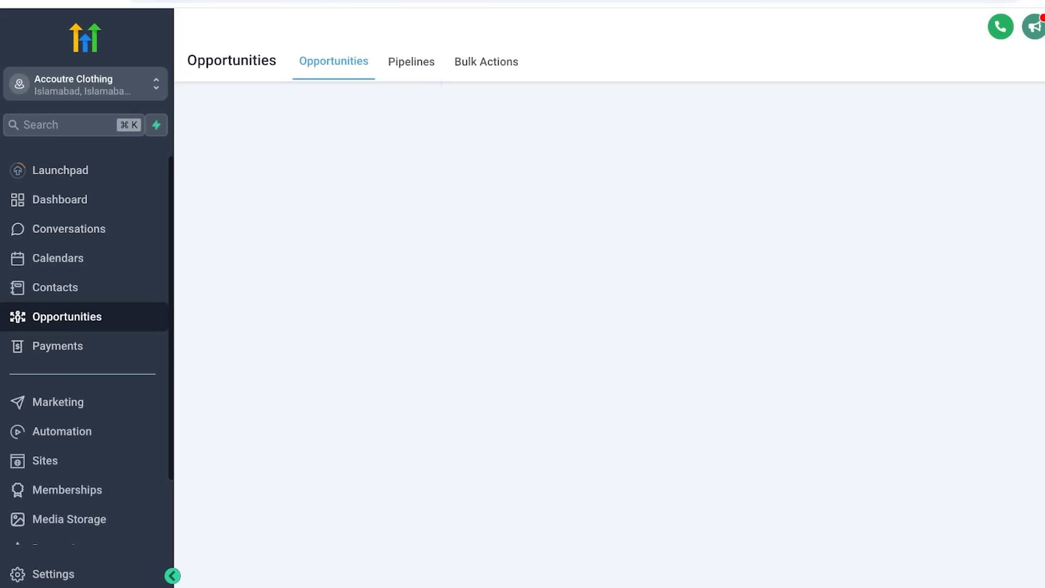
click(411, 61)
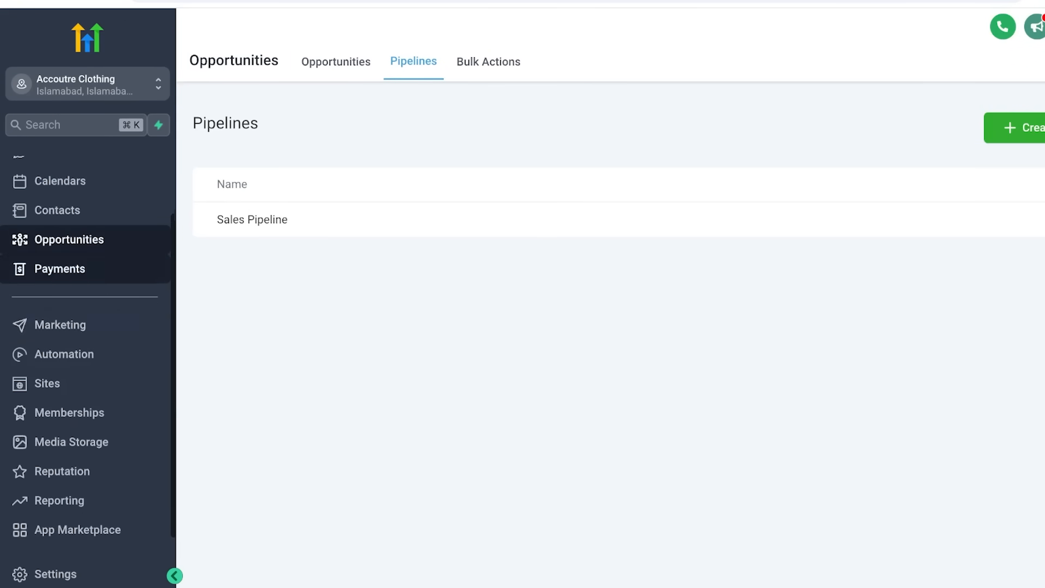
click(87, 84)
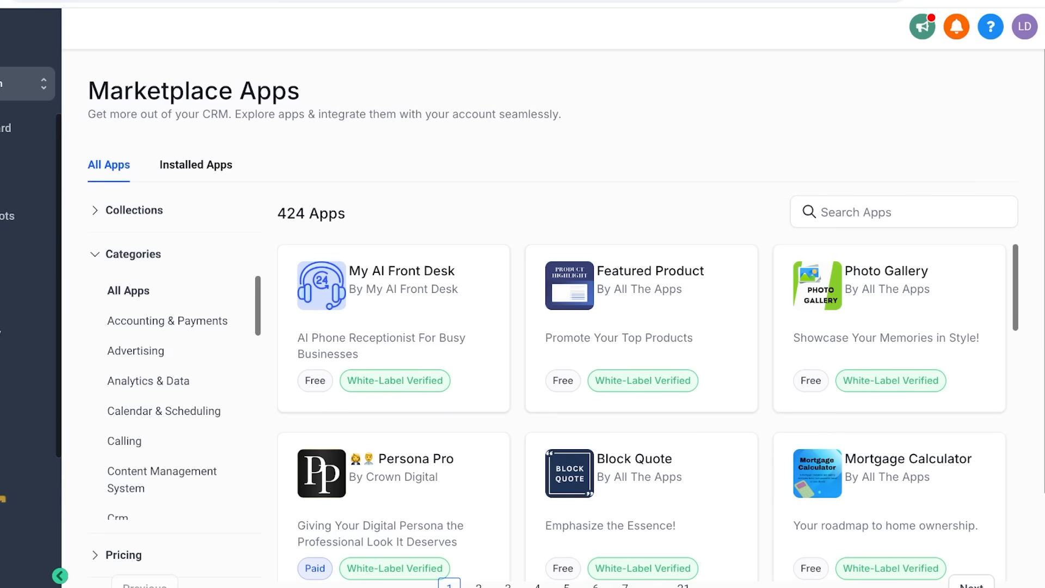
Review the Reselling Core Services offers, highlighting the $10 HighLevel price for Workflows Premium
click(58, 575)
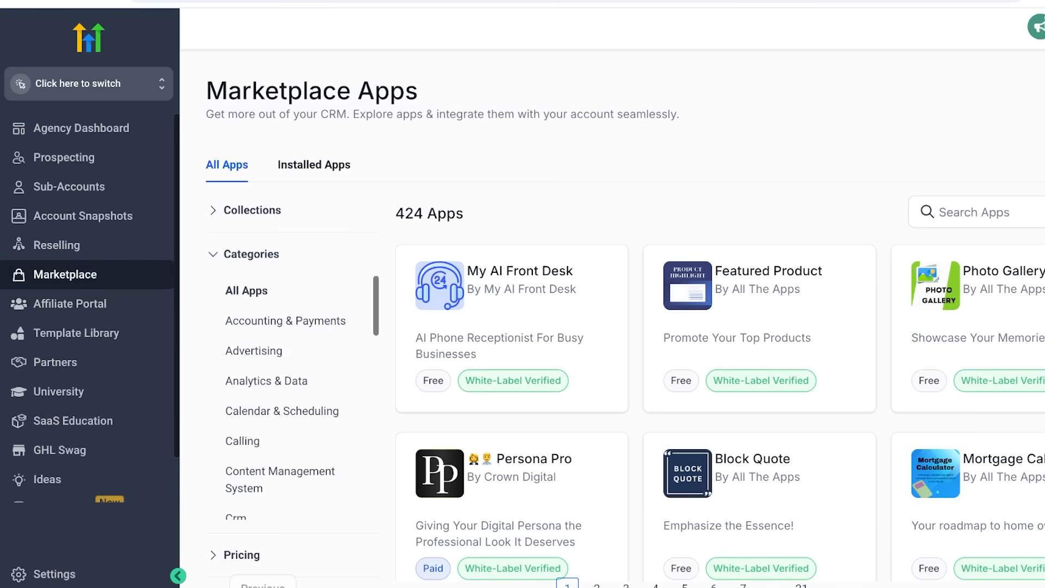
click(56, 245)
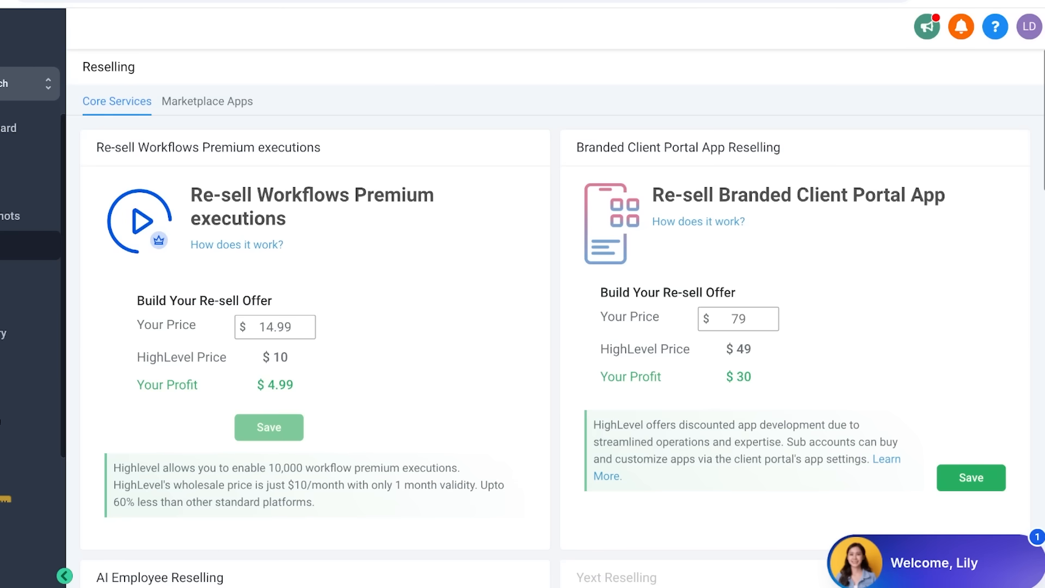
scroll(down, 3)
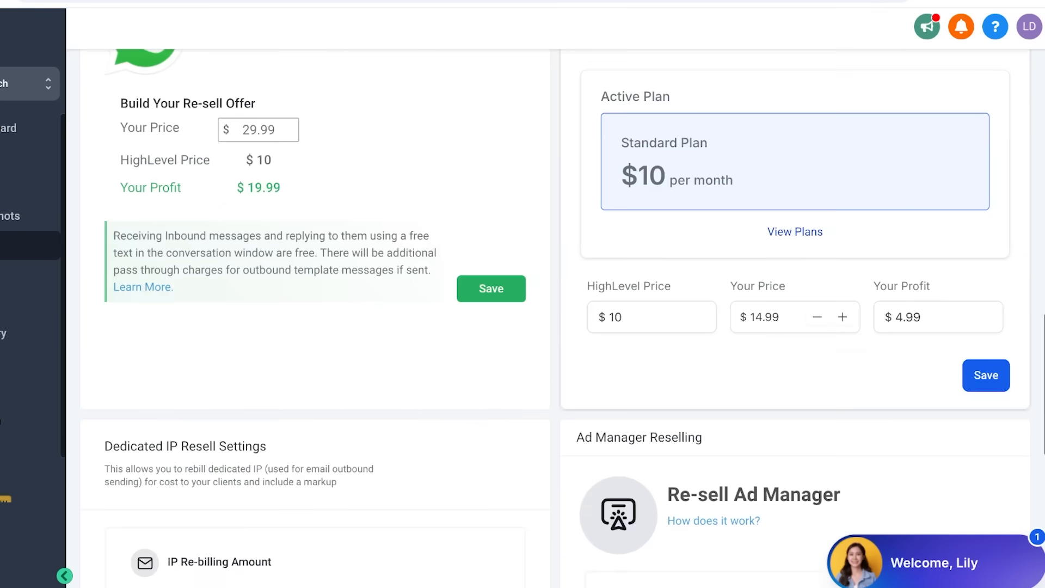
scroll(down, 3)
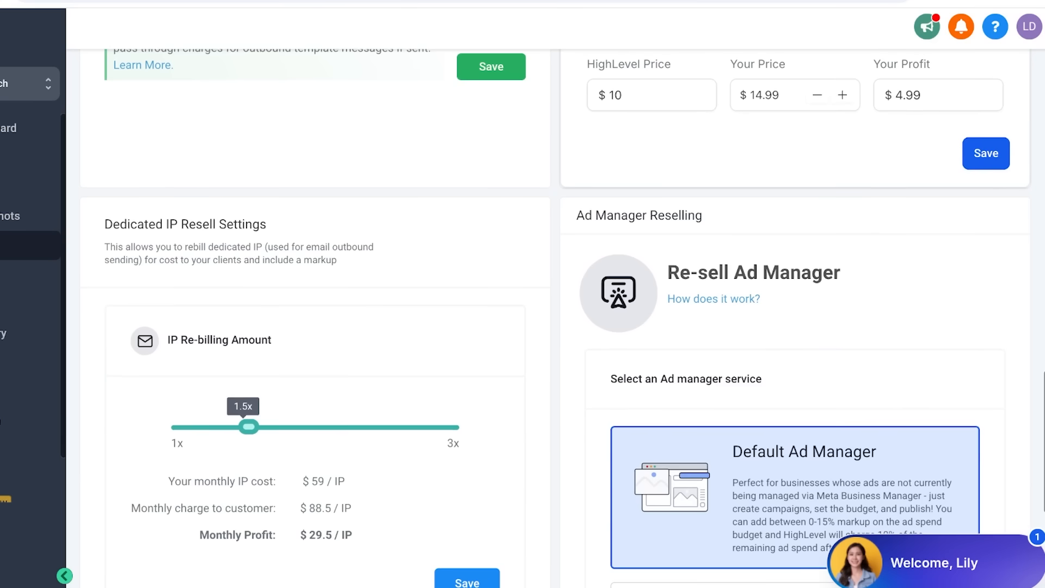
scroll(down, 3)
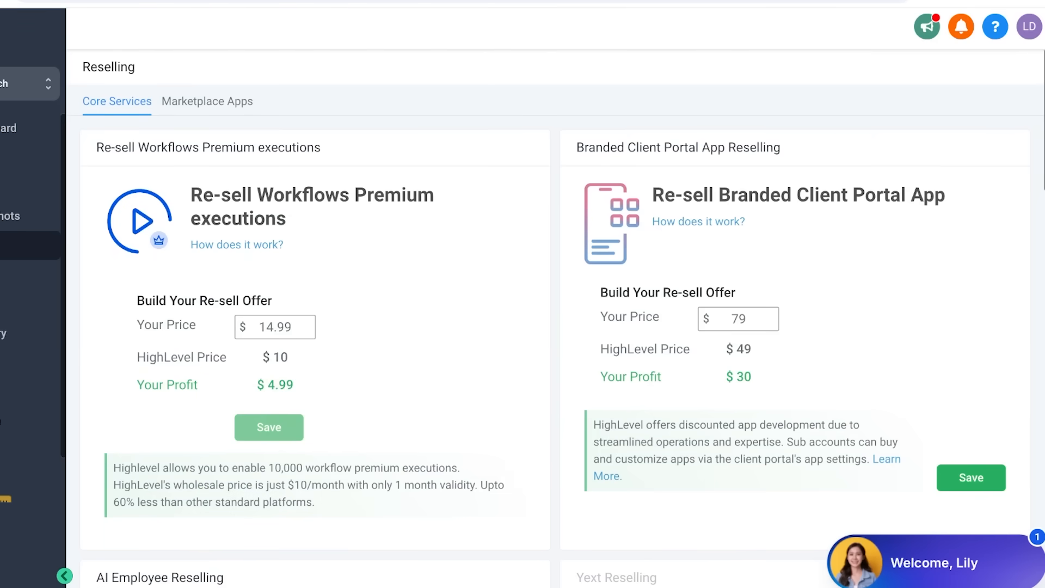
scroll(down, 3)
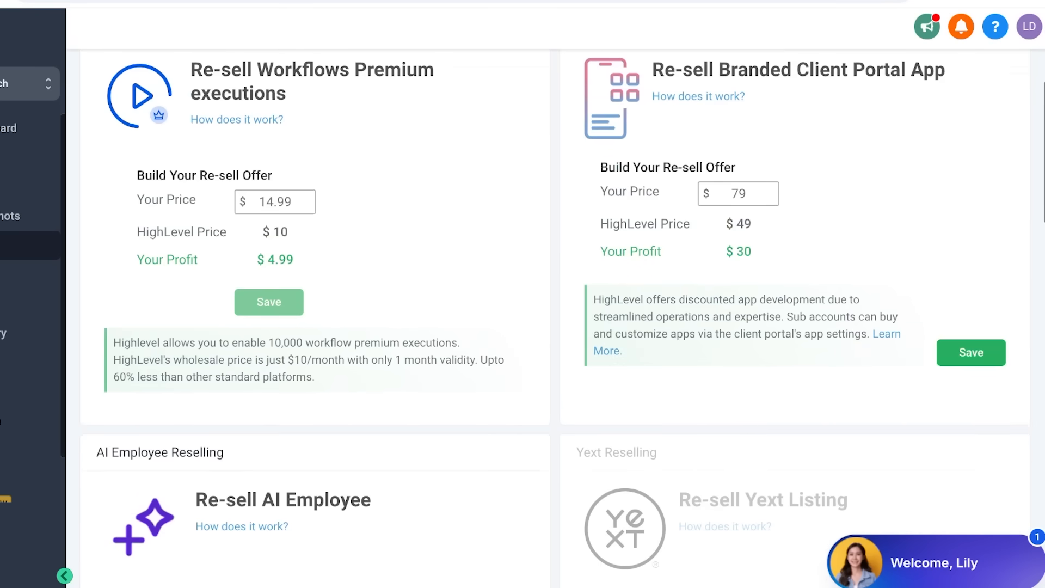
double_click(275, 232)
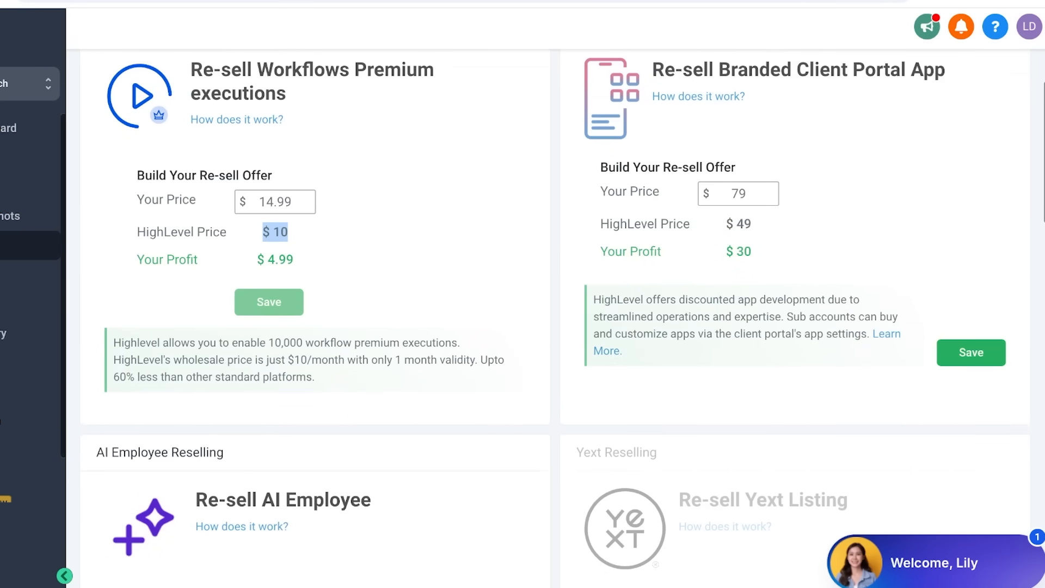
Open the Account Snapshots list showing the Exhibit Salon sample snapshot
click(274, 201)
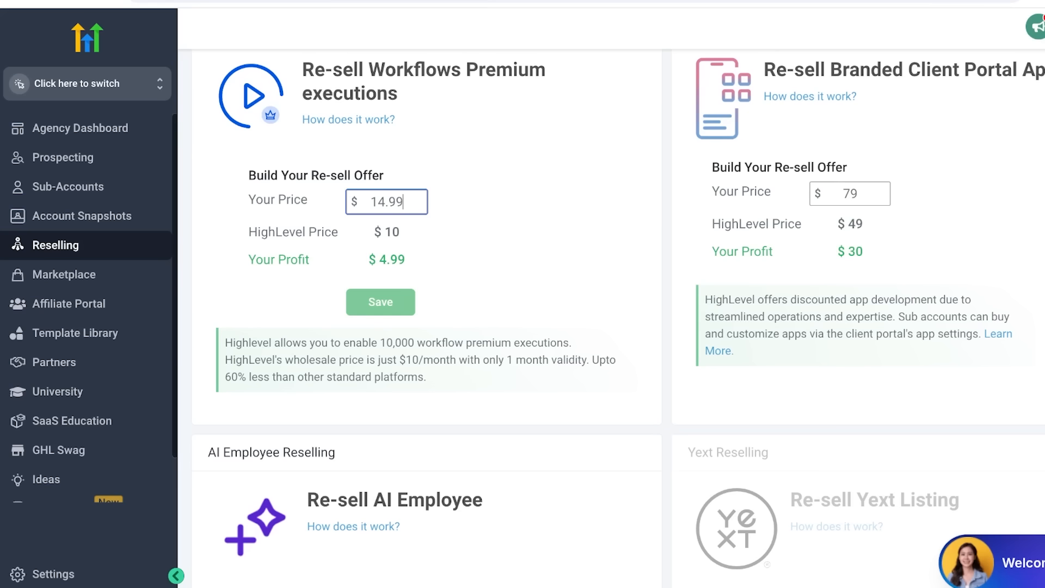
mouse_move(68, 186)
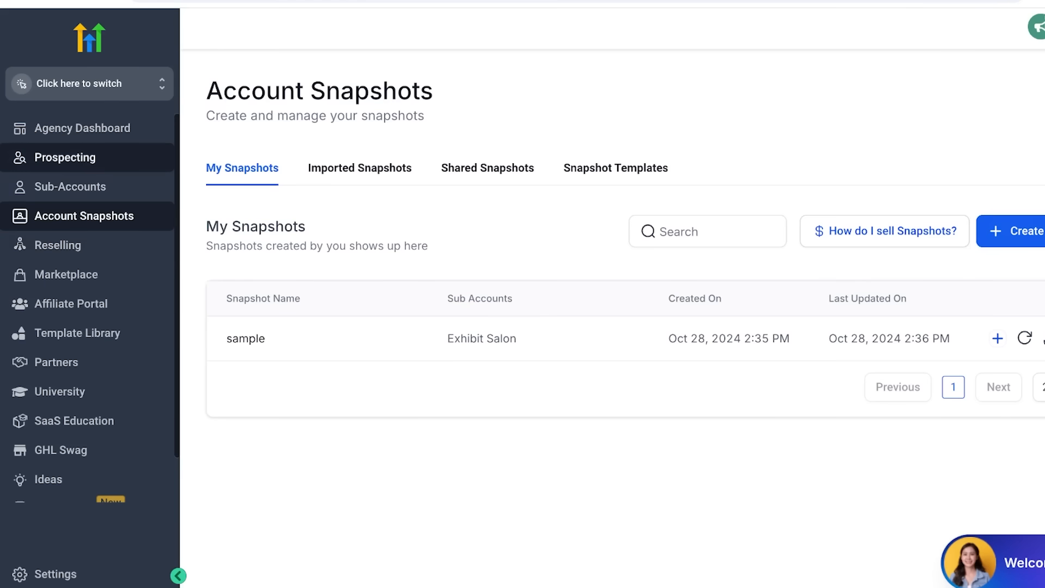
Open the SaaS Education page with its Getting Started video
click(66, 157)
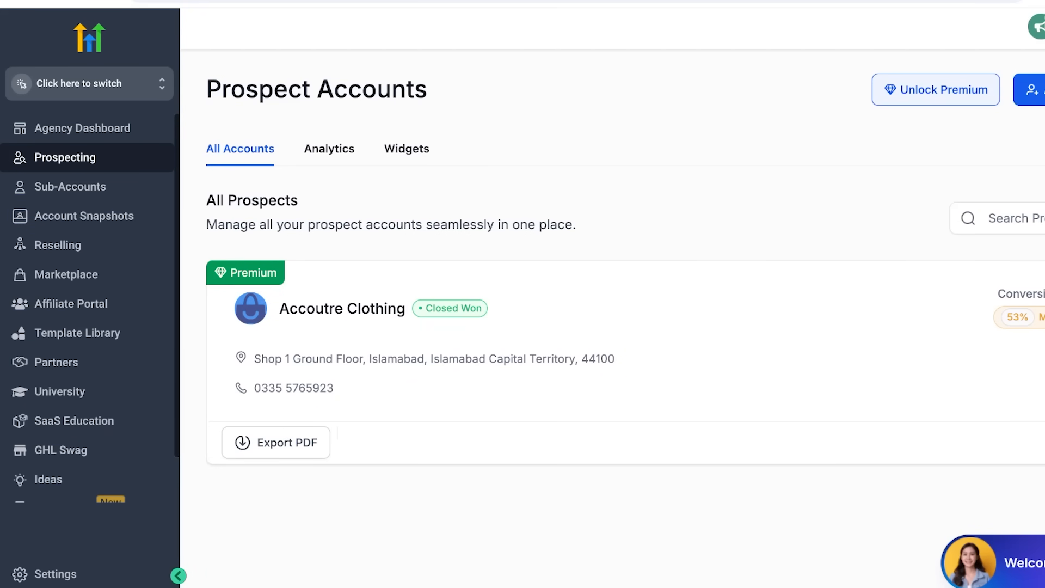
scroll(down, 3)
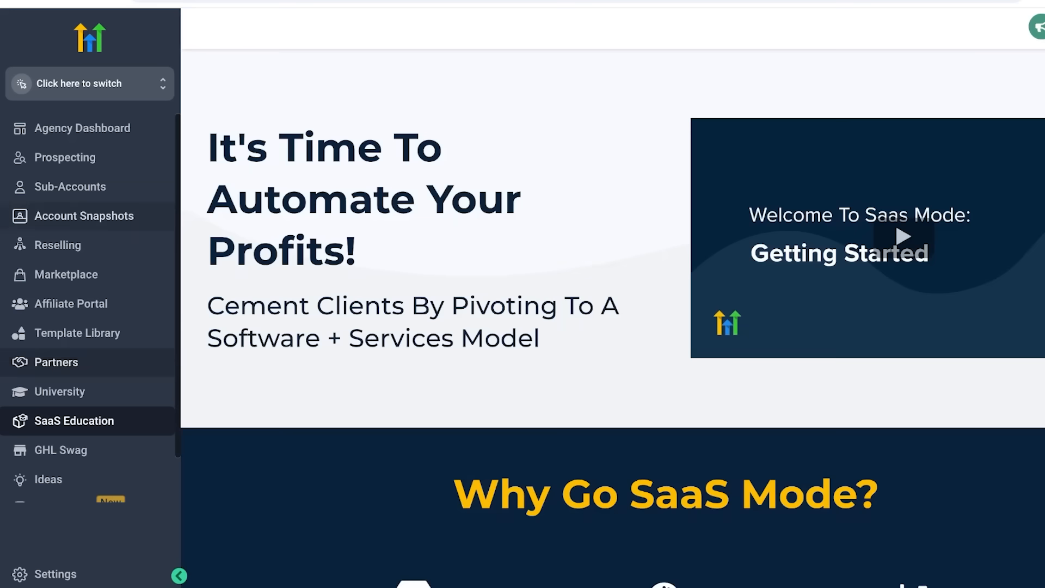
Review the SaaS mode setup steps, then return to the Agency Dashboard
scroll(down, 3)
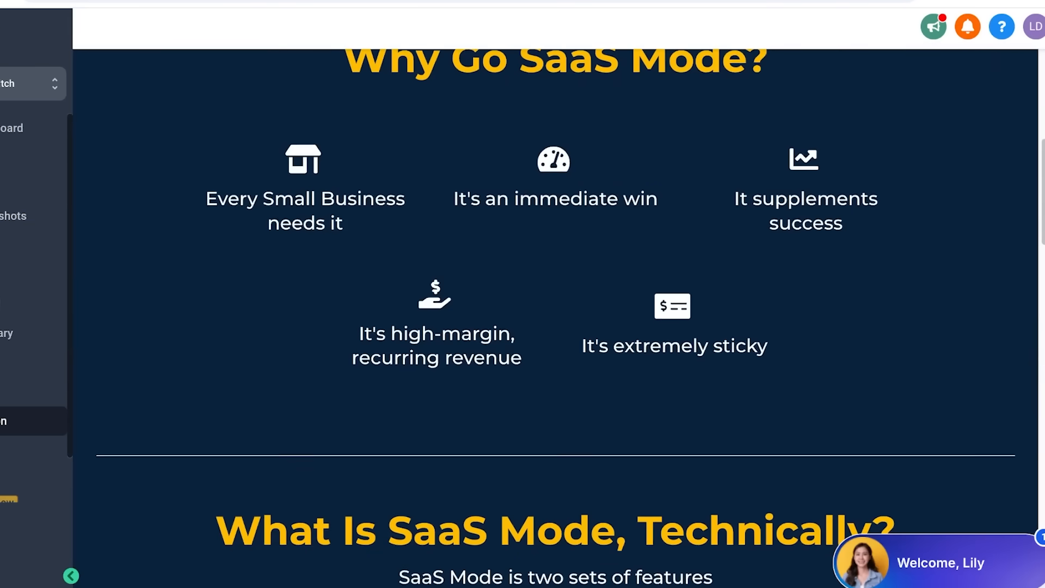
scroll(down, 3)
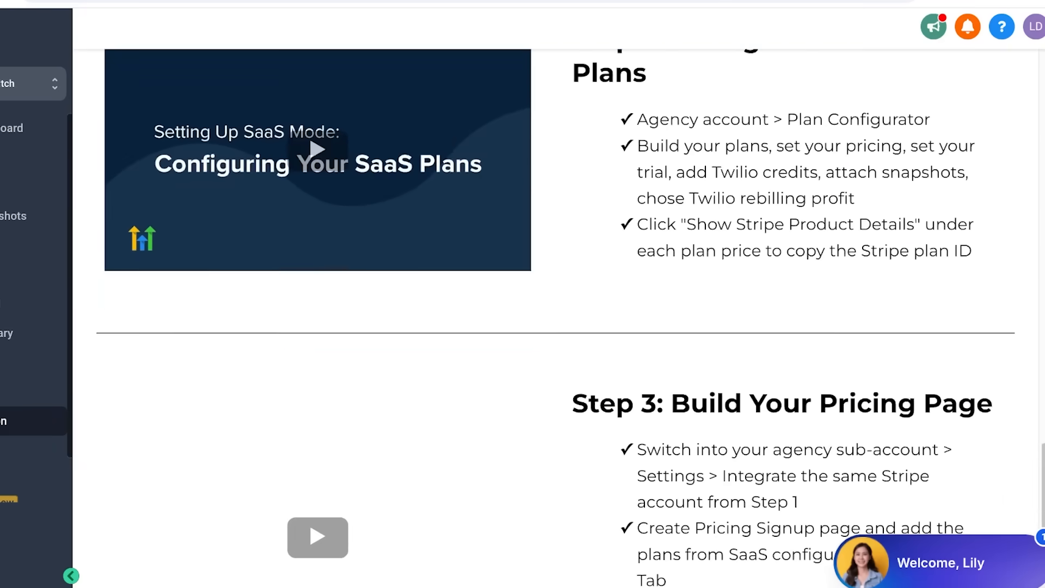
scroll(down, 3)
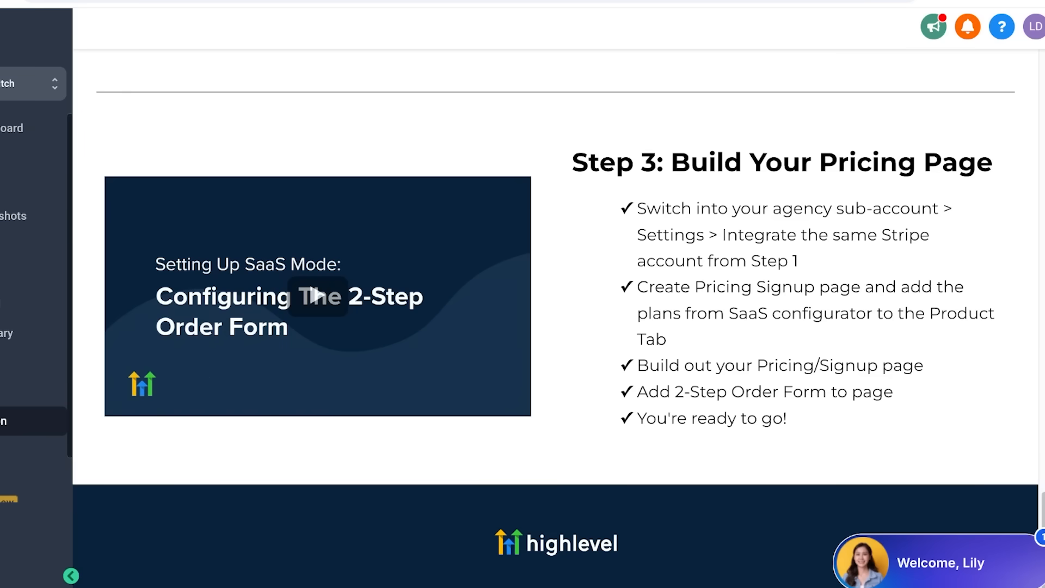
click(71, 575)
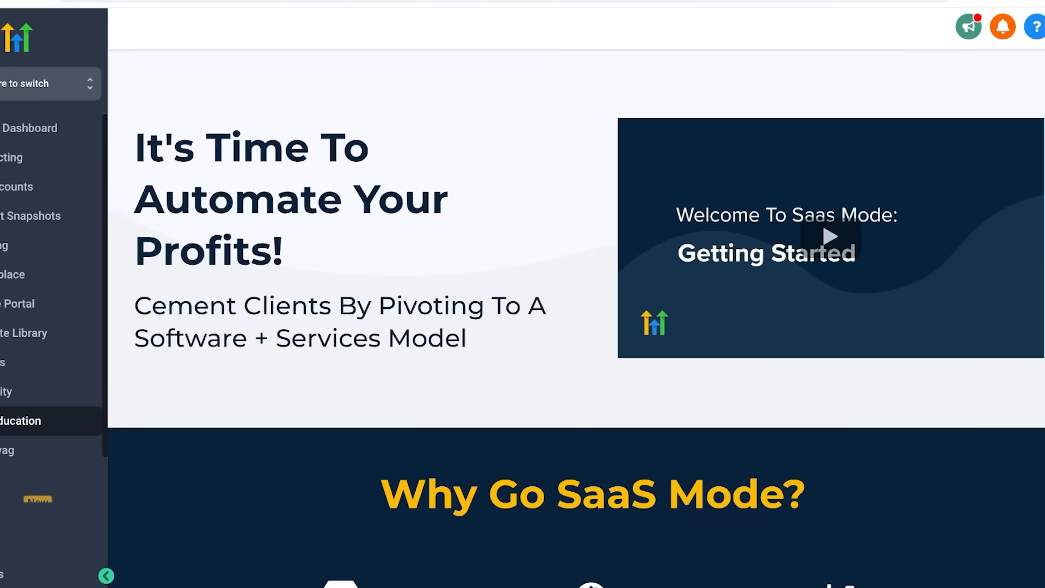
click(80, 129)
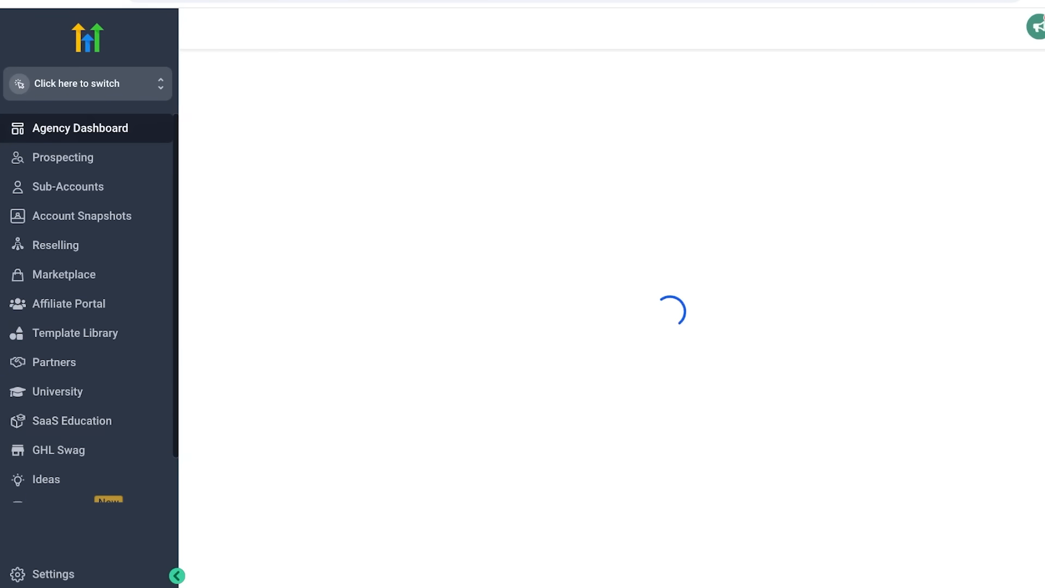